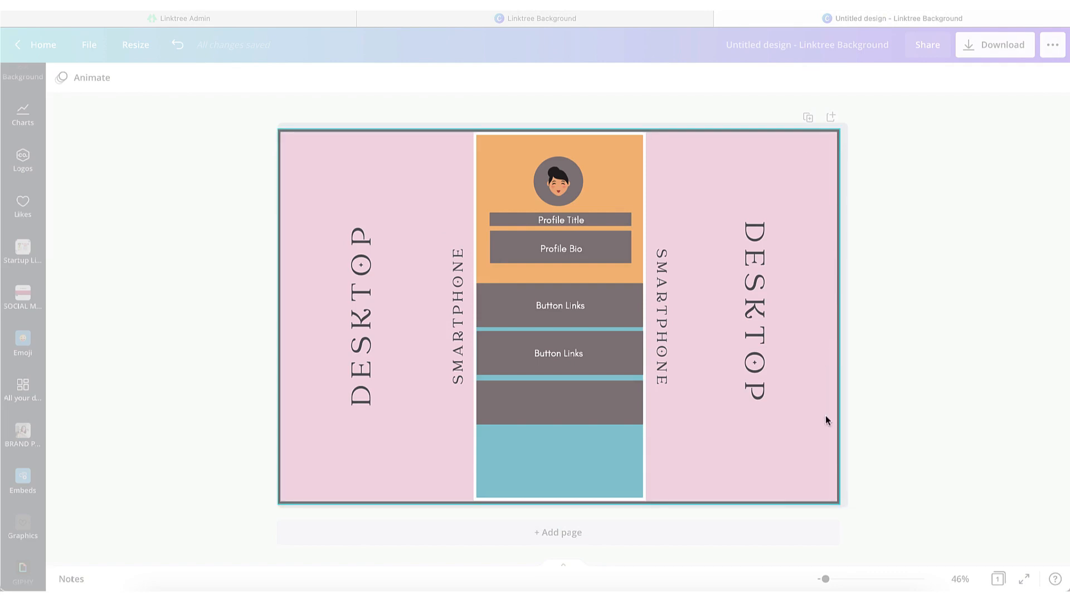
pyautogui.moveTo(433, 491)
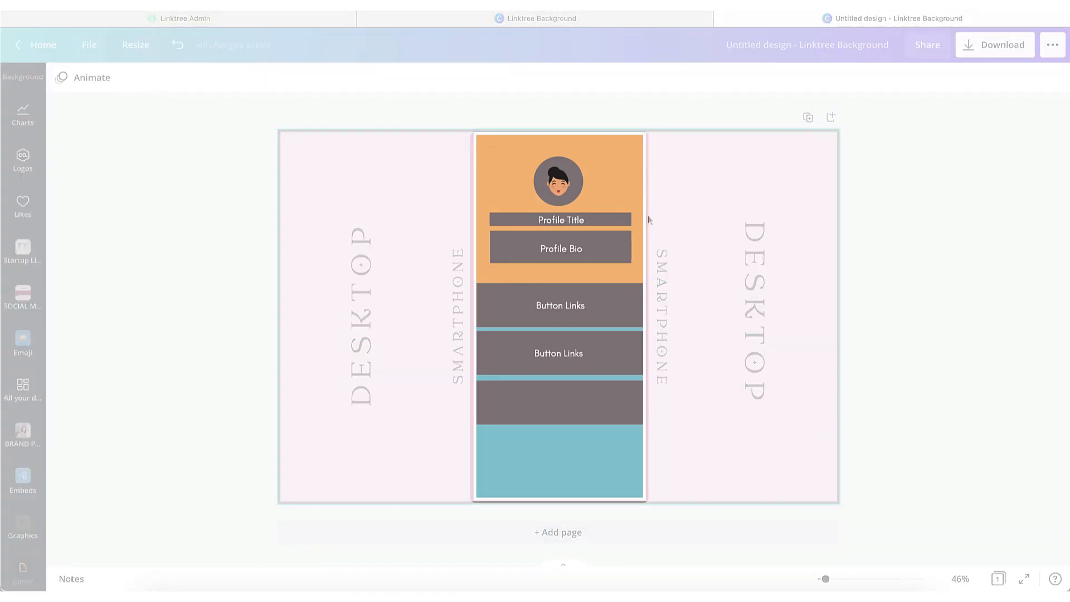
# Download the Linktree background design as a PNG and return to a blank page.
pyautogui.click(559, 306)
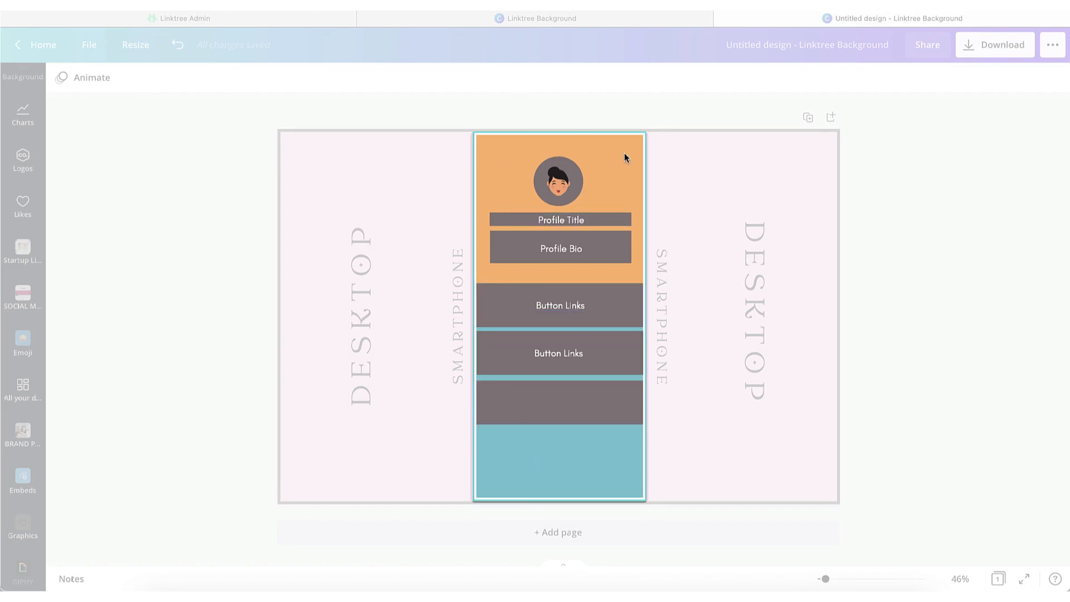
pyautogui.moveTo(545, 449)
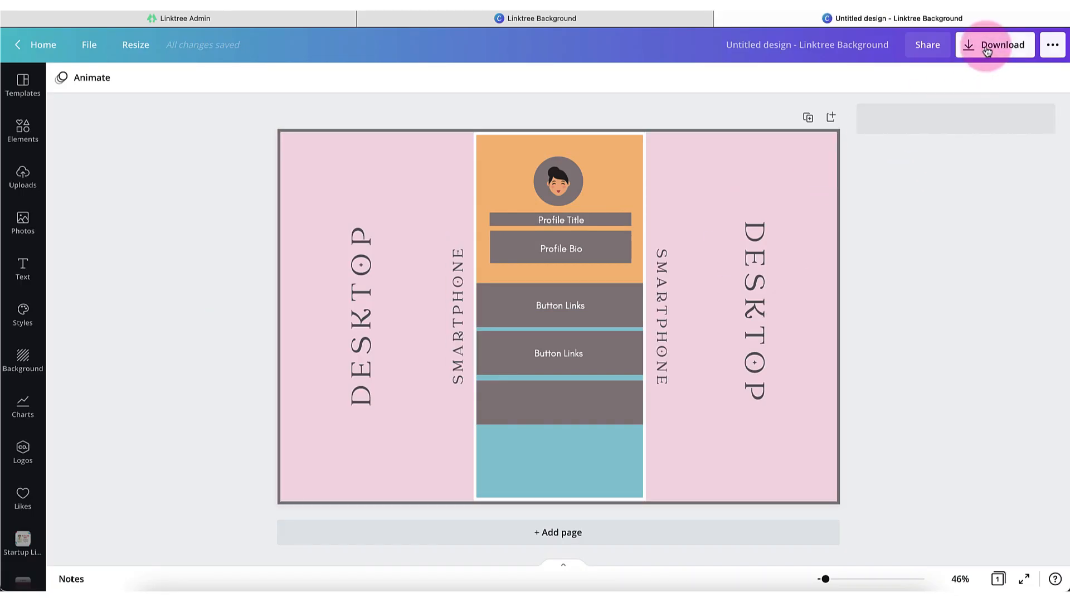
pyautogui.click(994, 45)
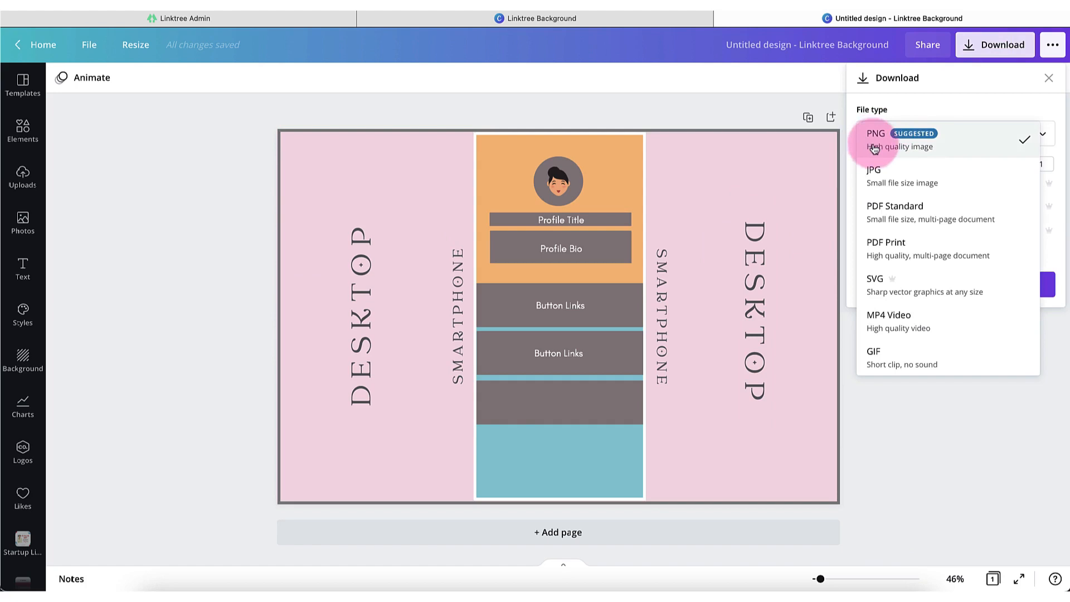
pyautogui.click(874, 139)
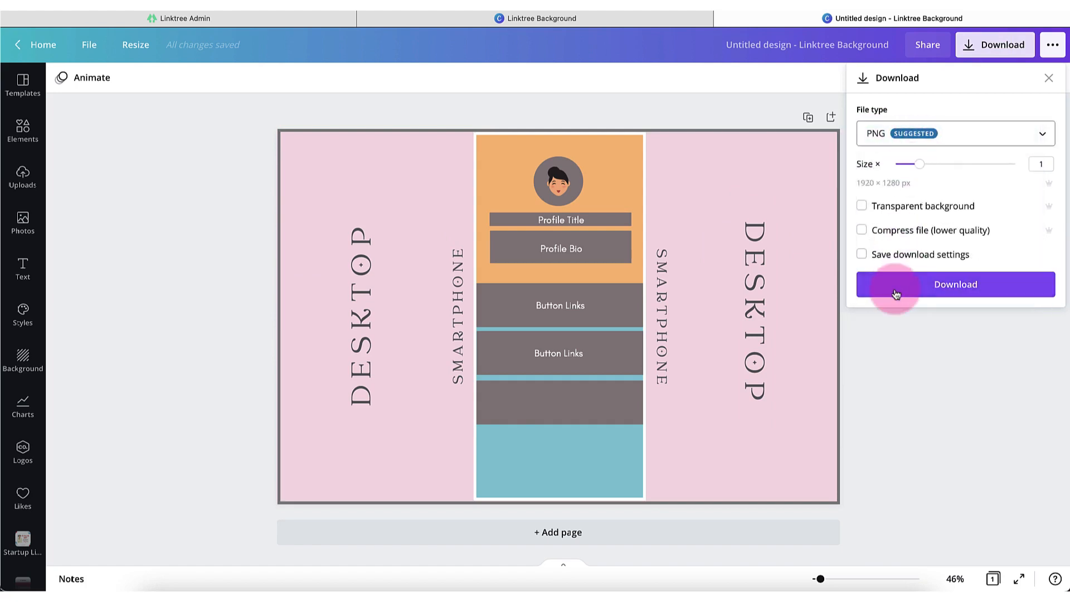
pyautogui.click(953, 284)
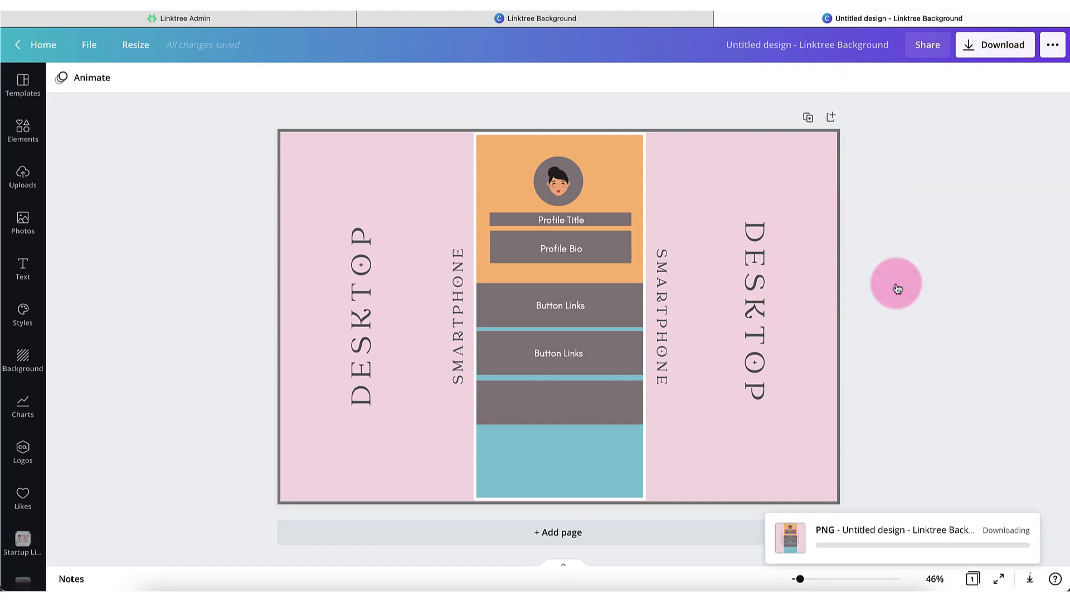
pyautogui.click(22, 177)
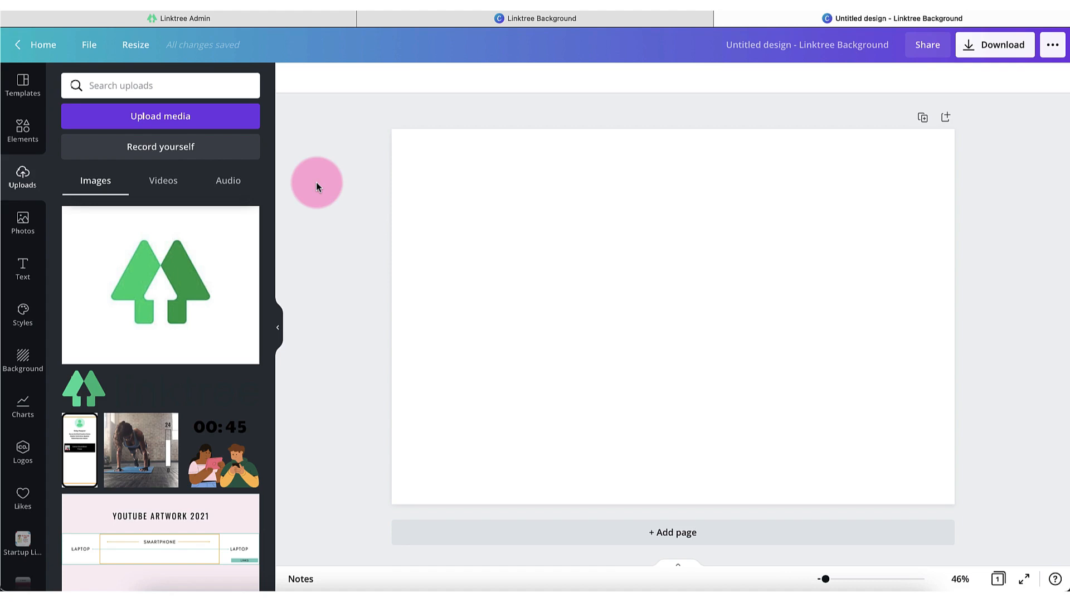
pyautogui.moveTo(146, 129)
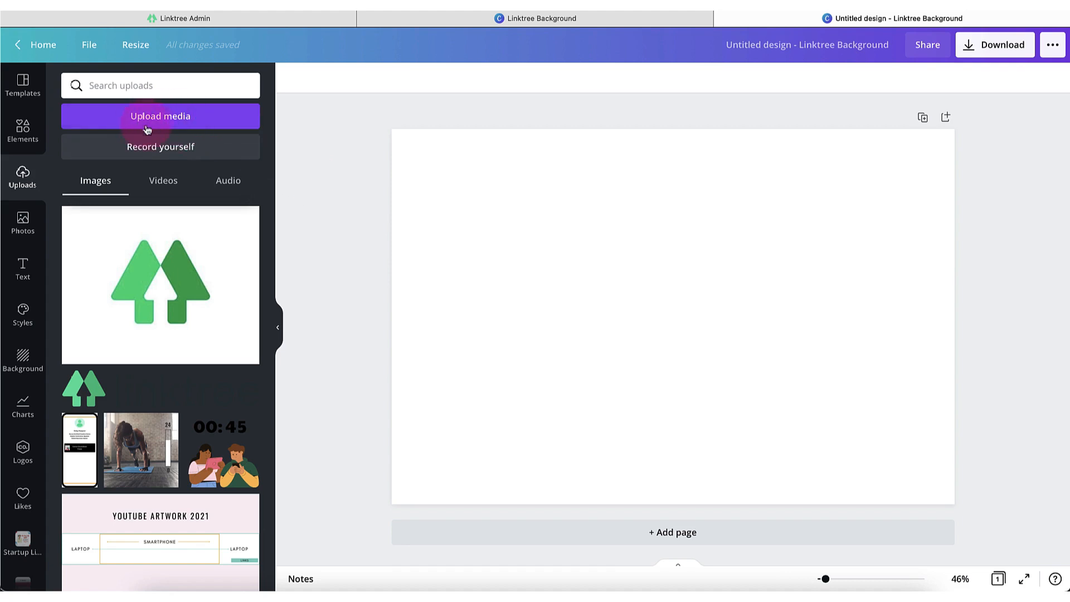
# Upload the downloaded background PNG from the device and stretch it to fill the page.
pyautogui.click(159, 116)
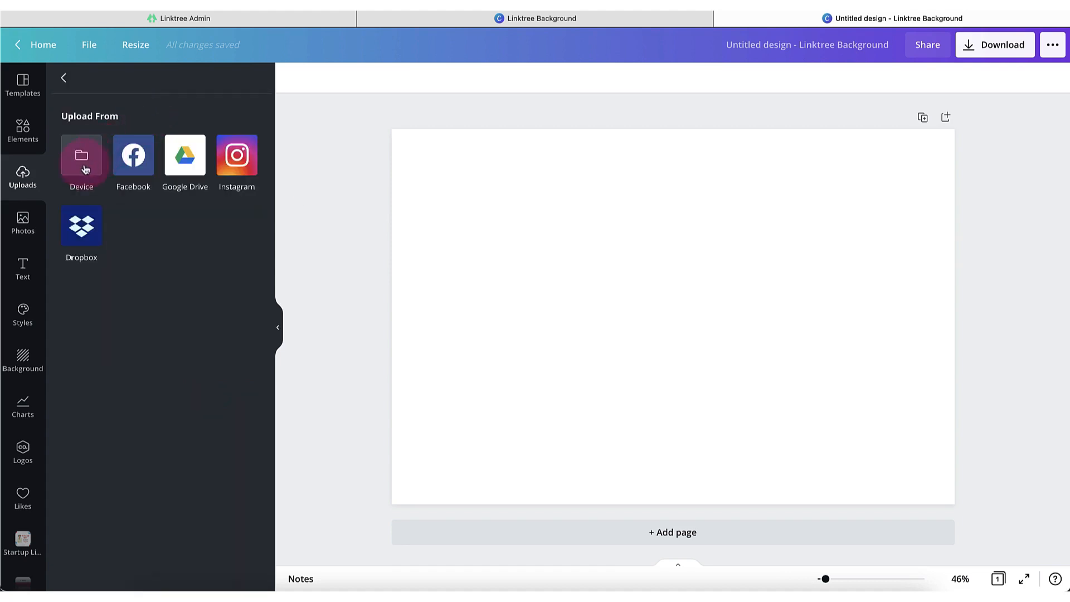
pyautogui.click(63, 78)
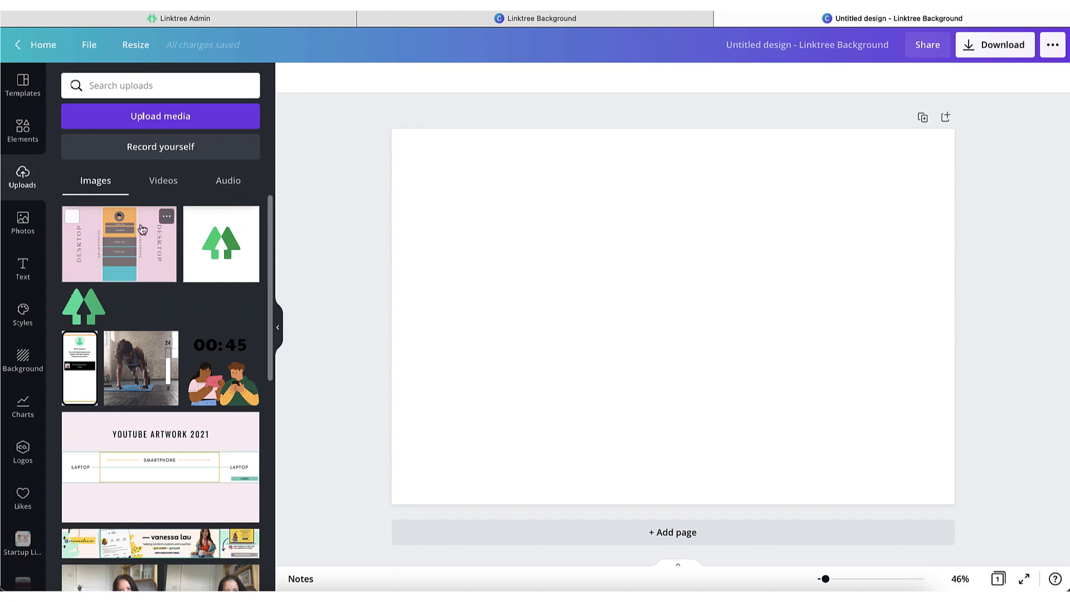
pyautogui.click(119, 243)
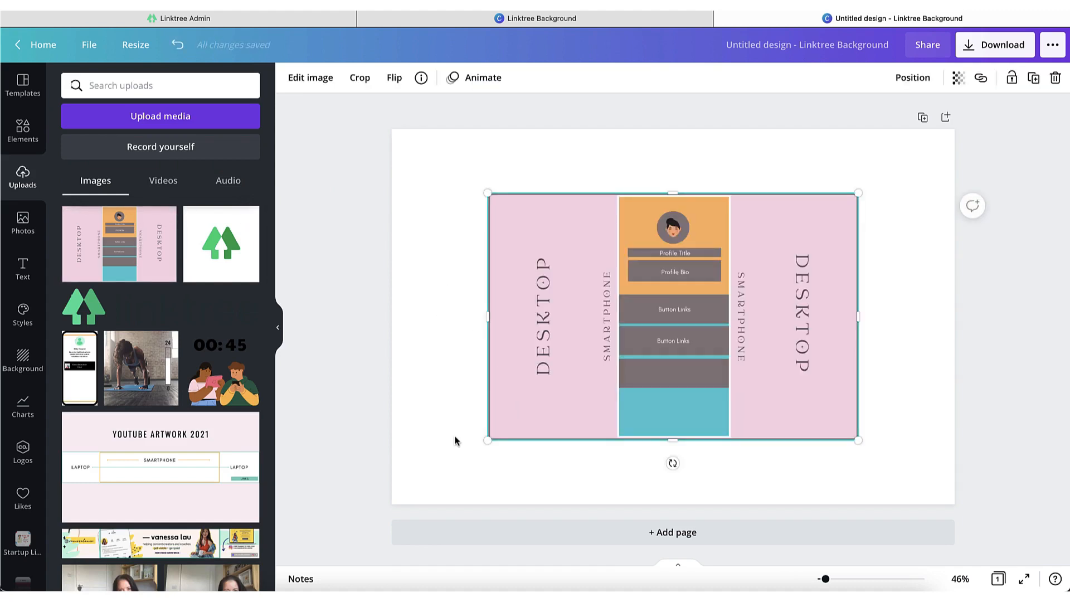
pyautogui.moveTo(486, 430)
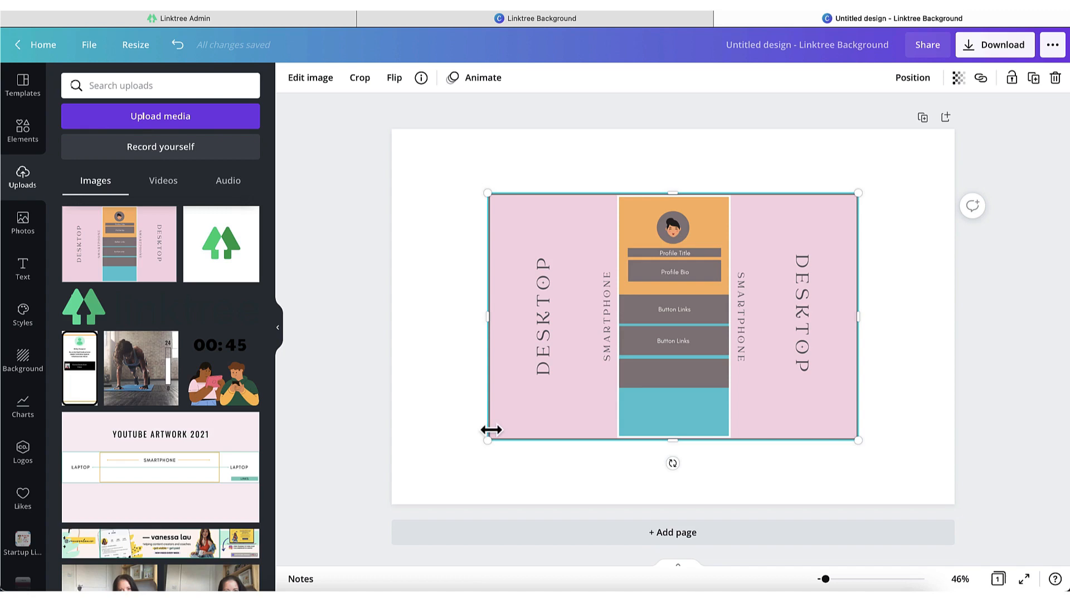
pyautogui.moveTo(488, 440); pyautogui.dragTo(396, 503)
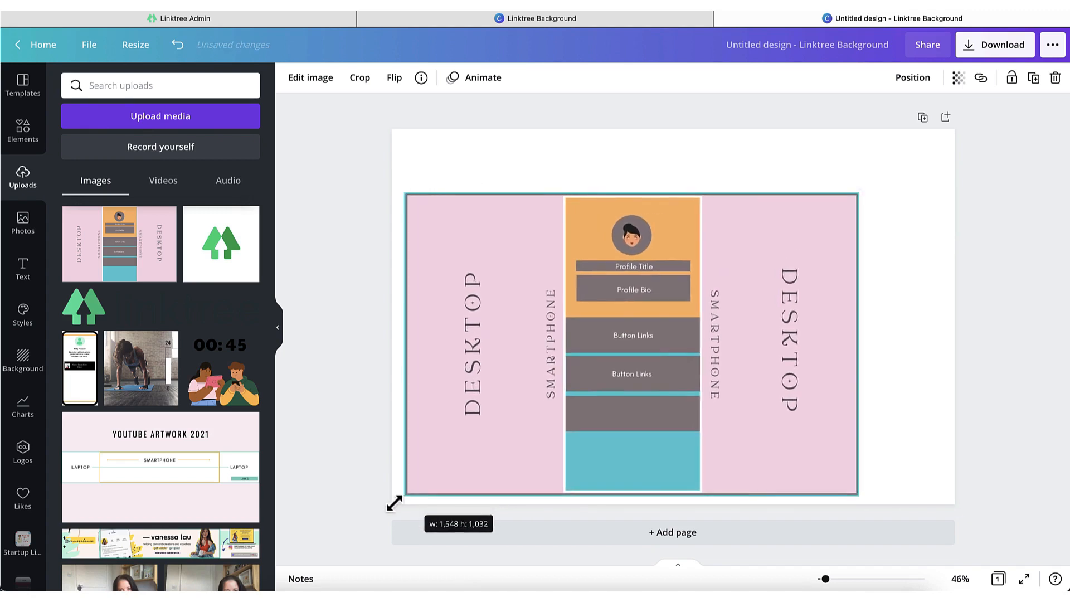
pyautogui.moveTo(394, 502); pyautogui.dragTo(395, 503)
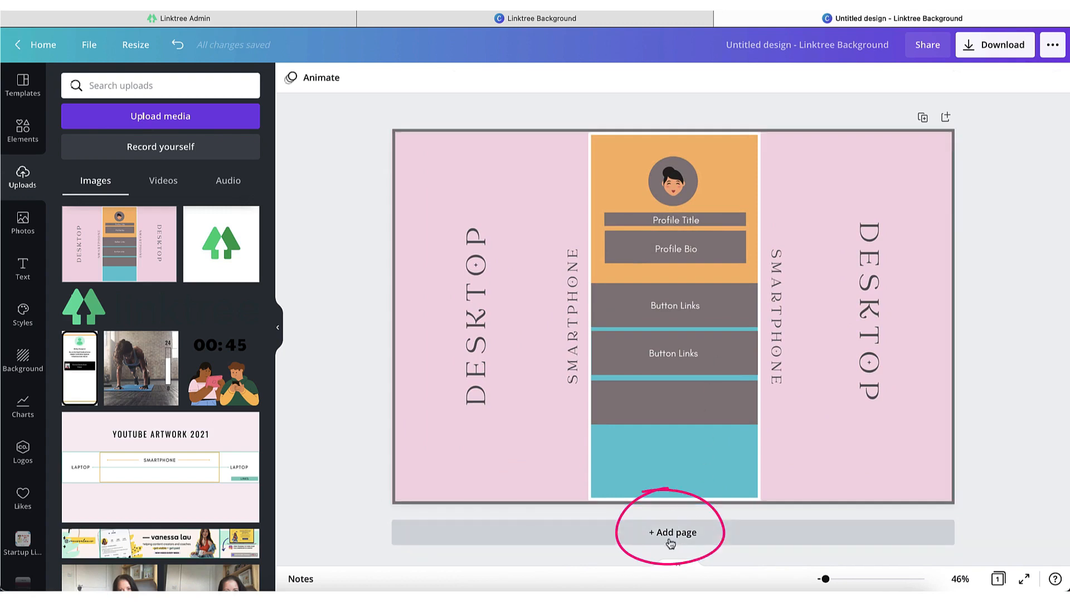
# Add a second page and give it the soft green blurred background from the Background panel.
pyautogui.click(671, 533)
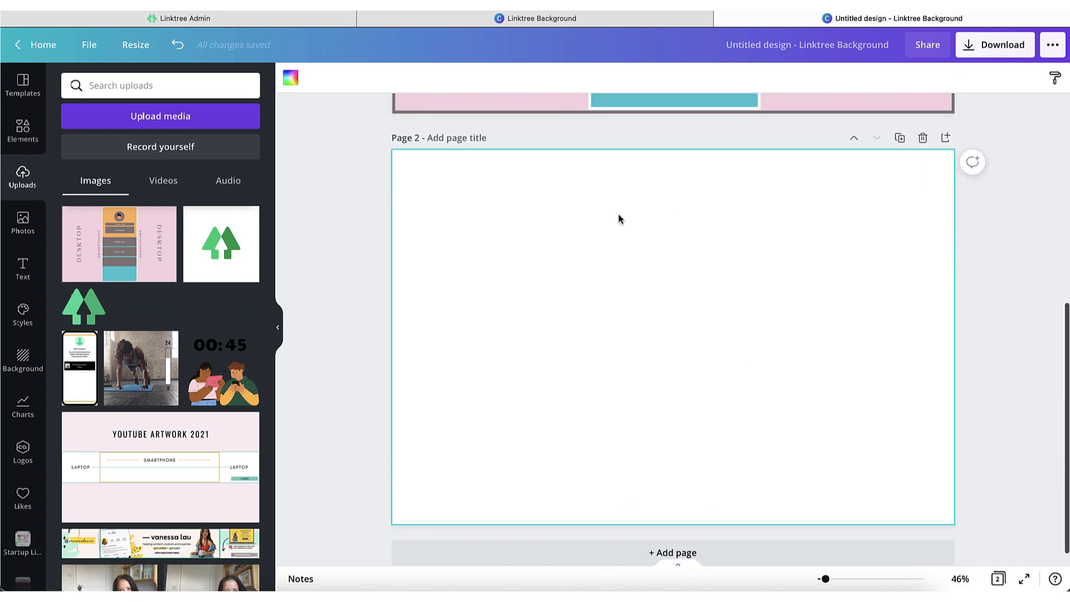
pyautogui.moveTo(599, 314)
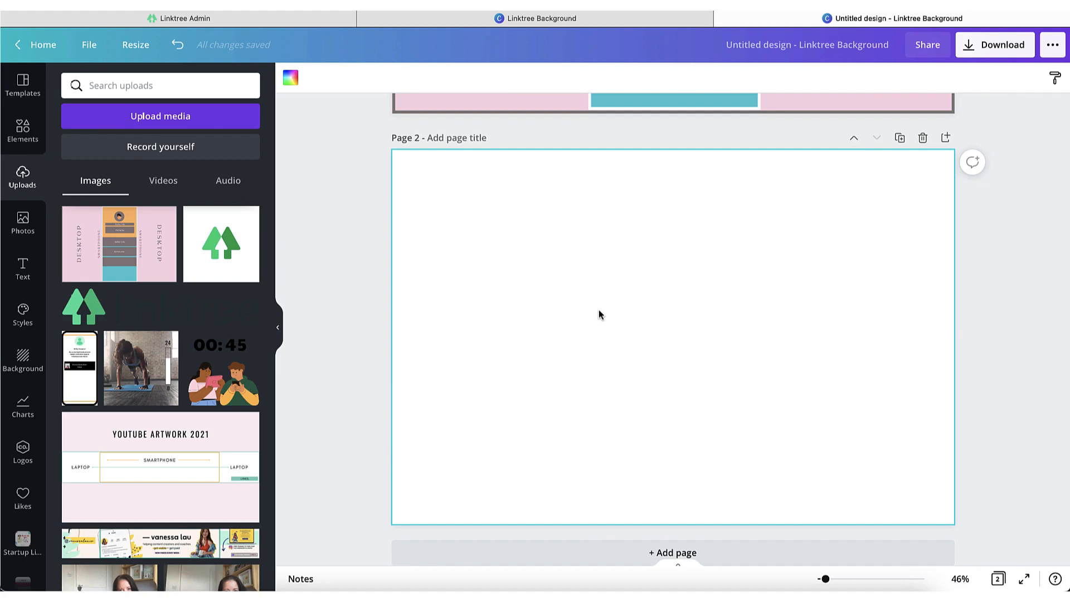
pyautogui.click(23, 388)
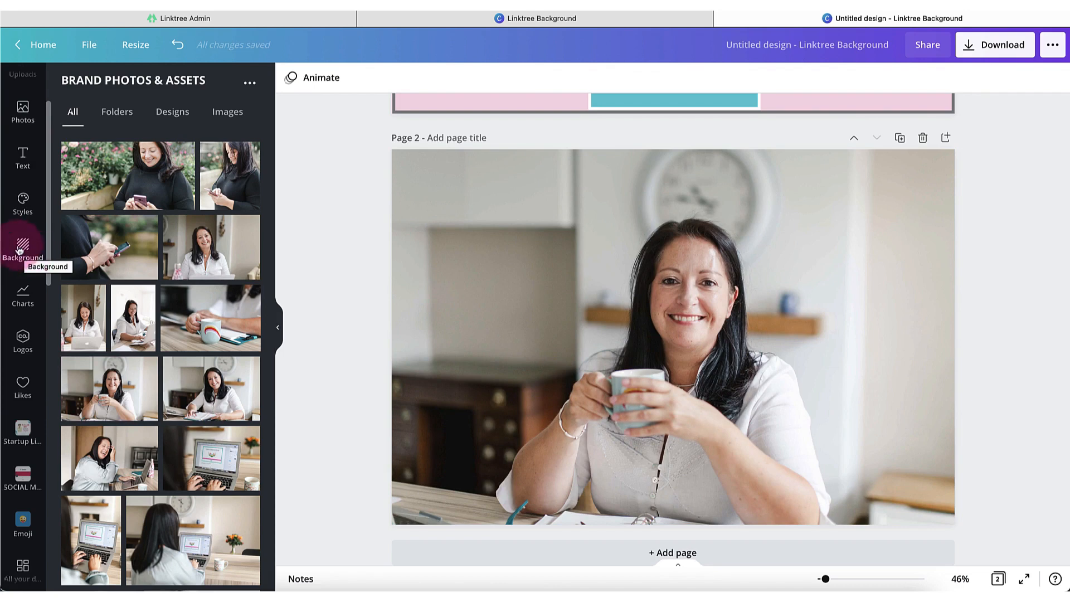
pyautogui.click(22, 247)
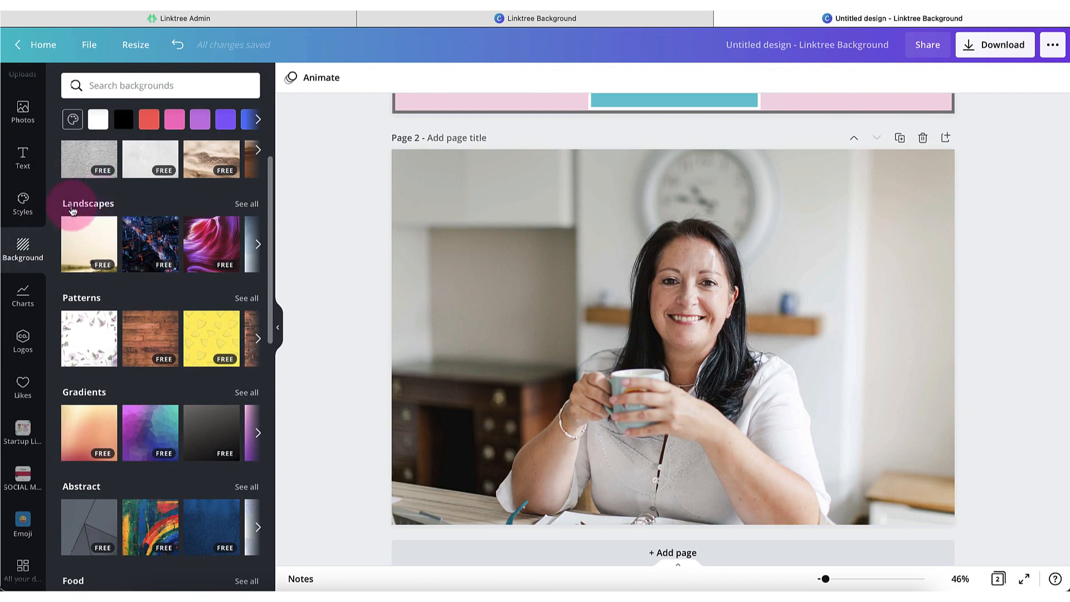
pyautogui.scroll(-3)
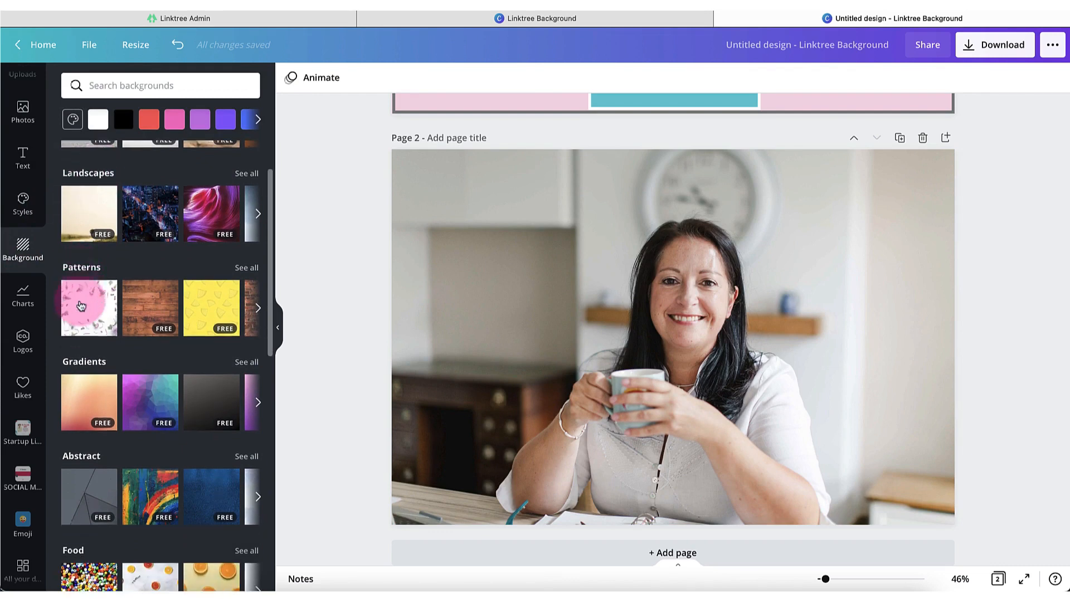
pyautogui.scroll(-3)
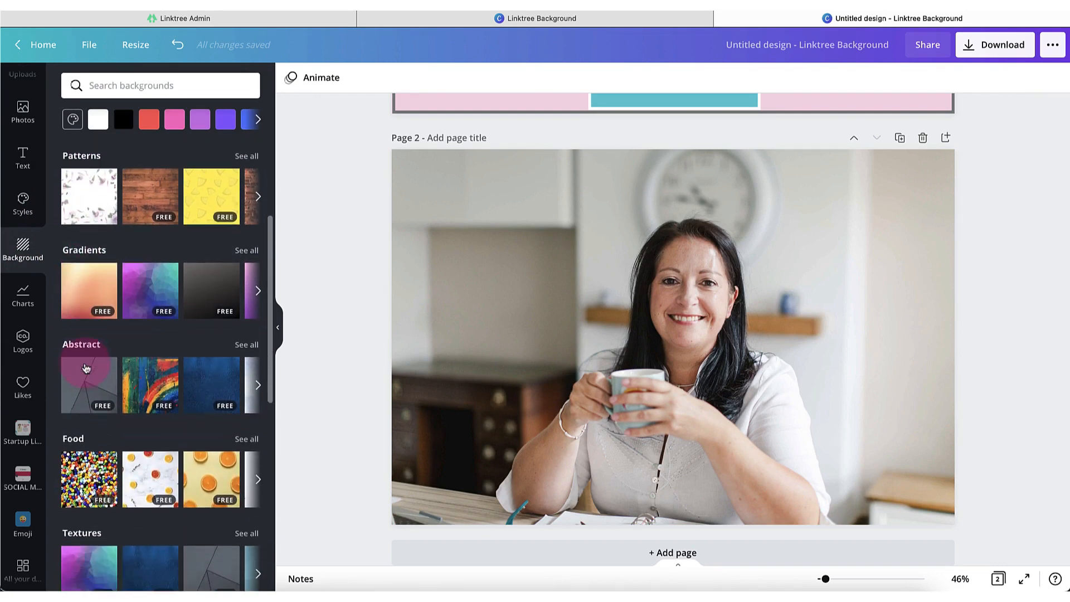
pyautogui.scroll(-3)
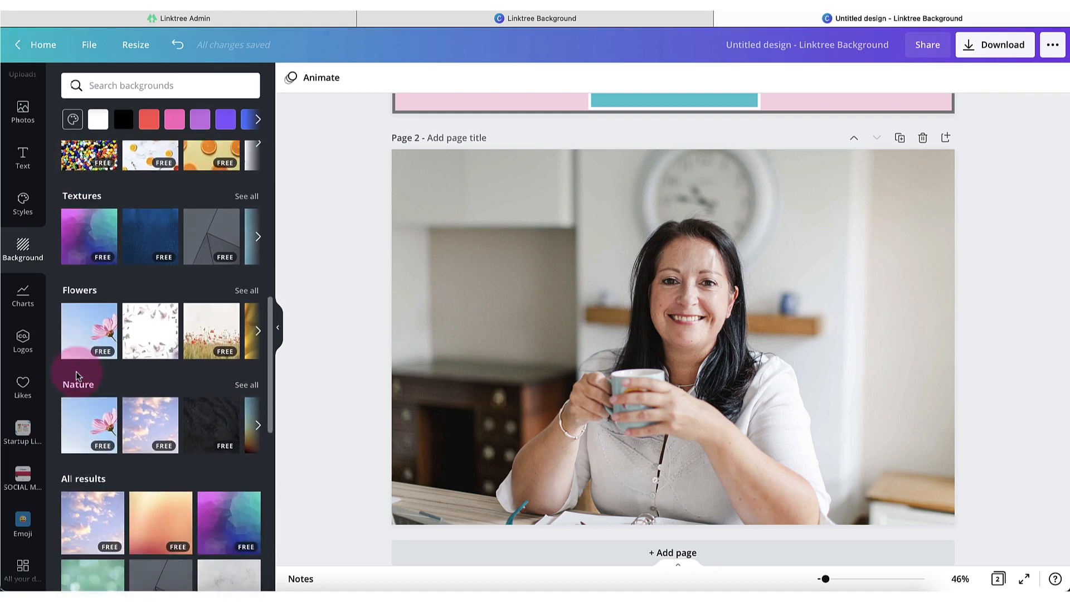
pyautogui.scroll(-3)
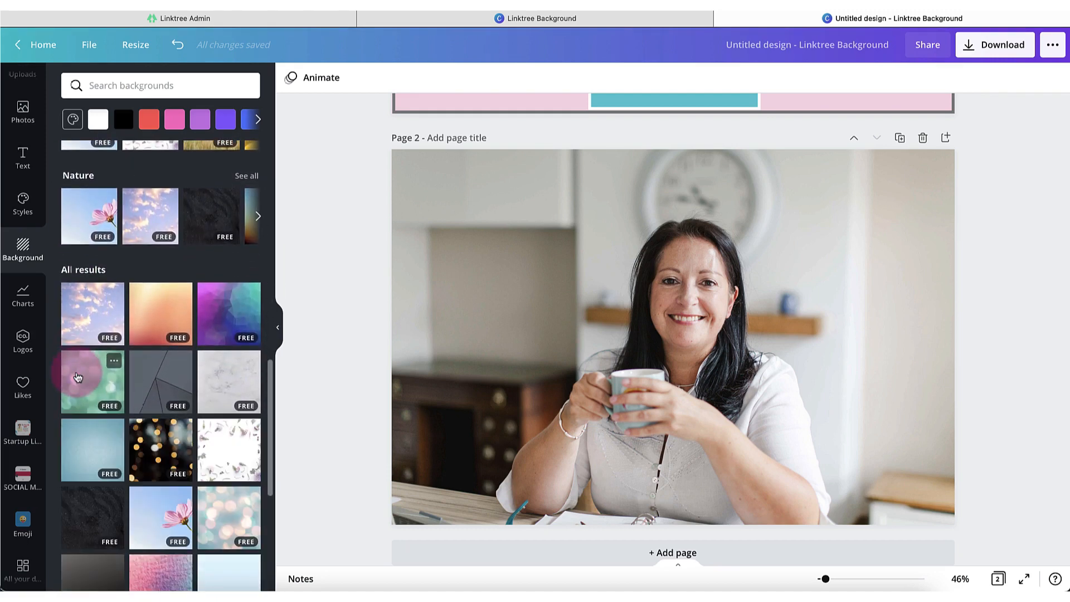
pyautogui.click(278, 327)
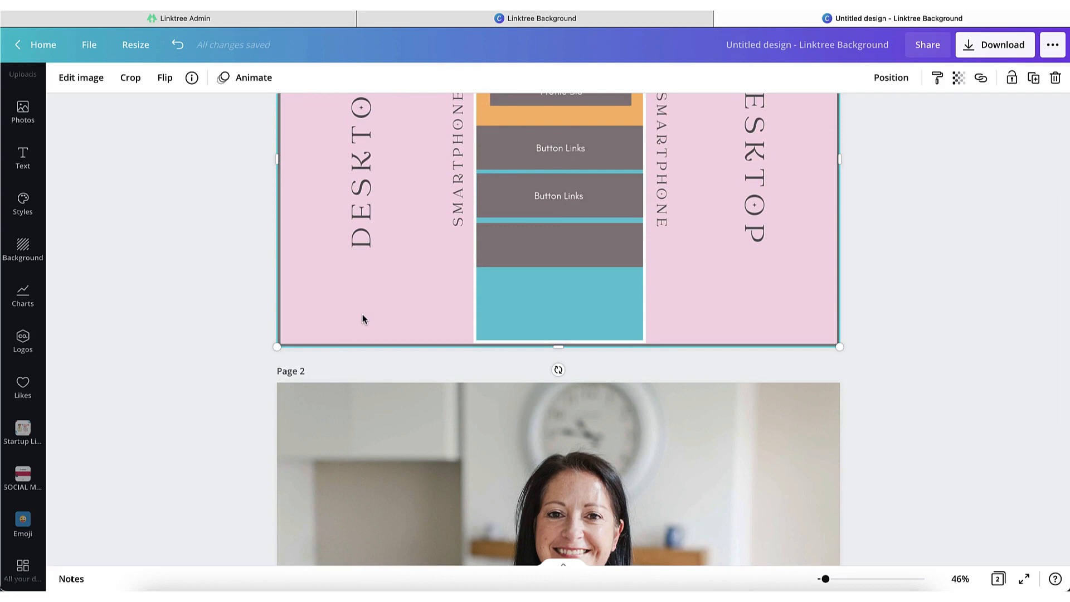
pyautogui.moveTo(376, 320)
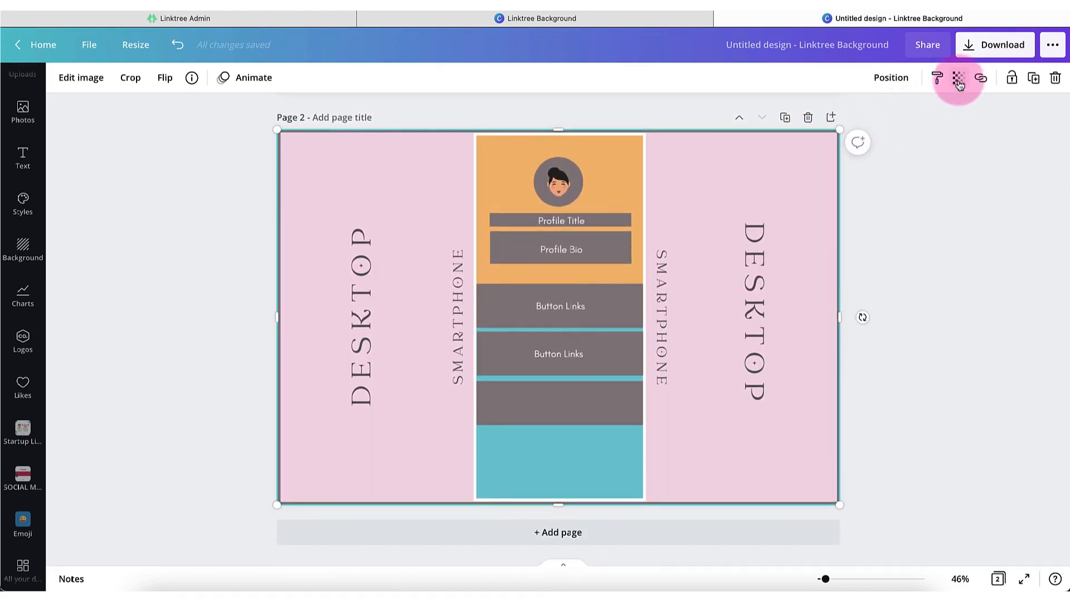
# Lower the guide layout's transparency to about 48 so the photo shows through.
pyautogui.click(958, 77)
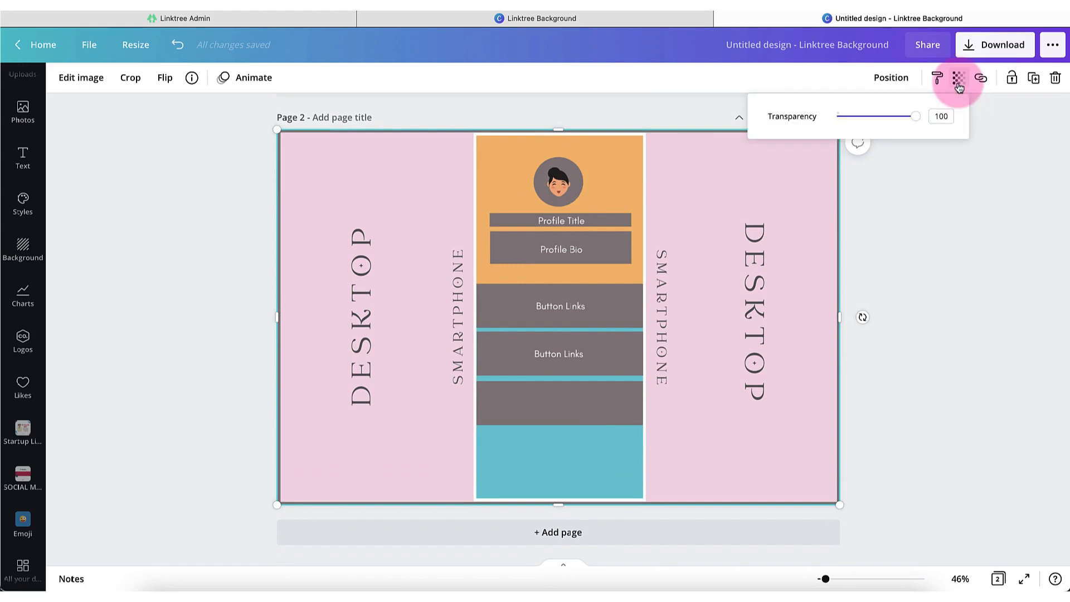
pyautogui.moveTo(917, 117)
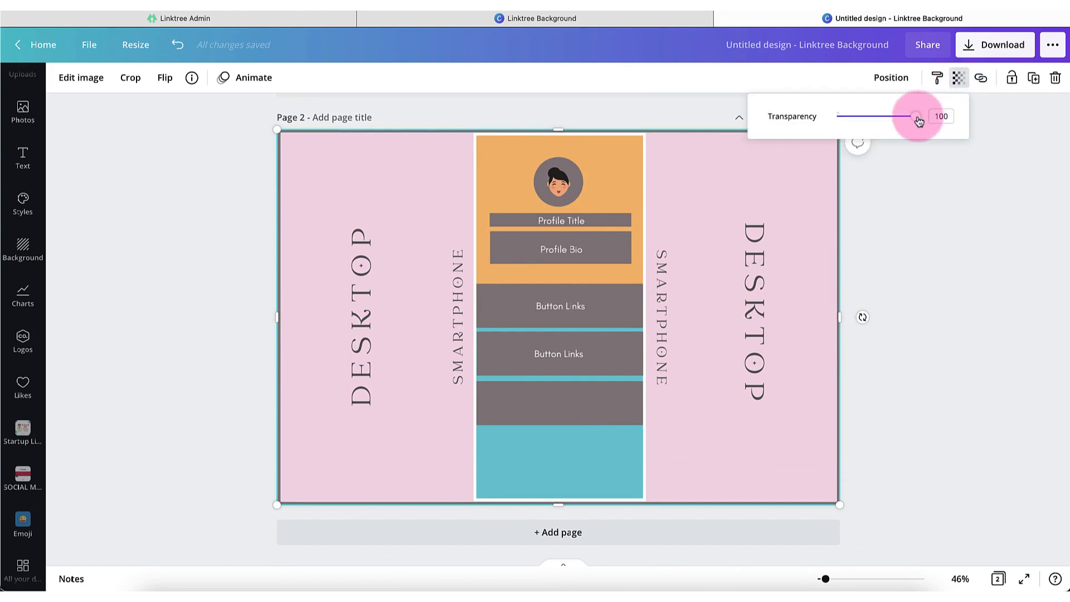
pyautogui.moveTo(917, 117); pyautogui.dragTo(906, 117)
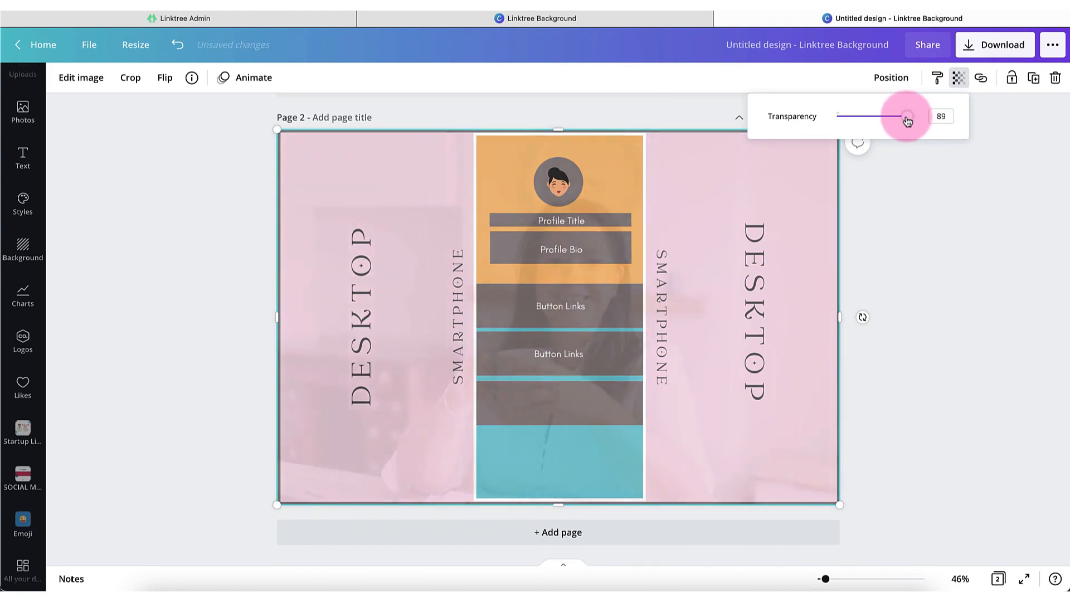
pyautogui.moveTo(906, 116); pyautogui.dragTo(876, 116)
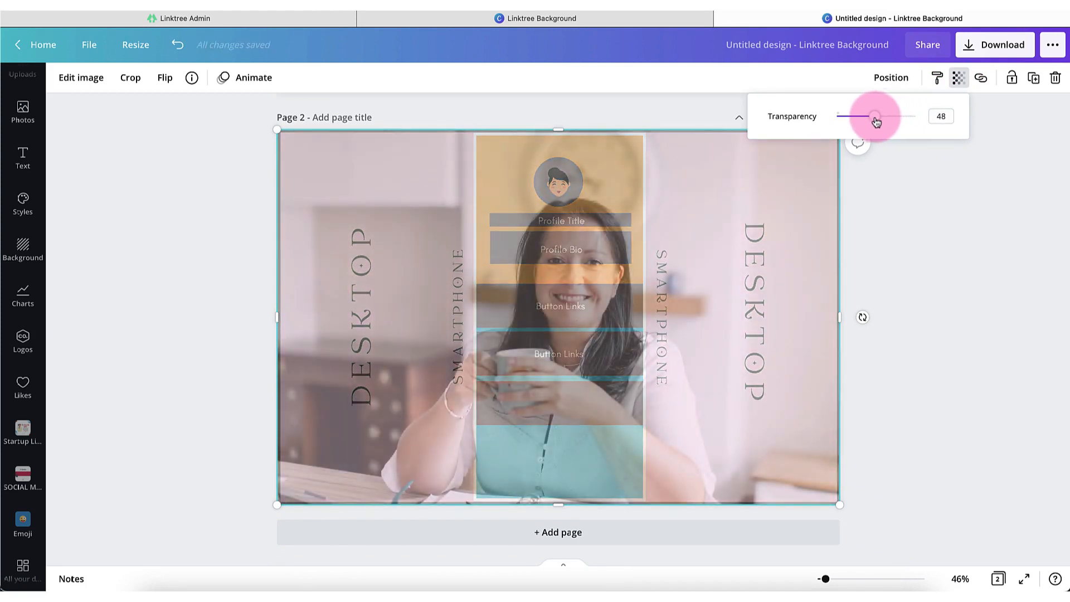
pyautogui.moveTo(875, 116); pyautogui.dragTo(867, 116)
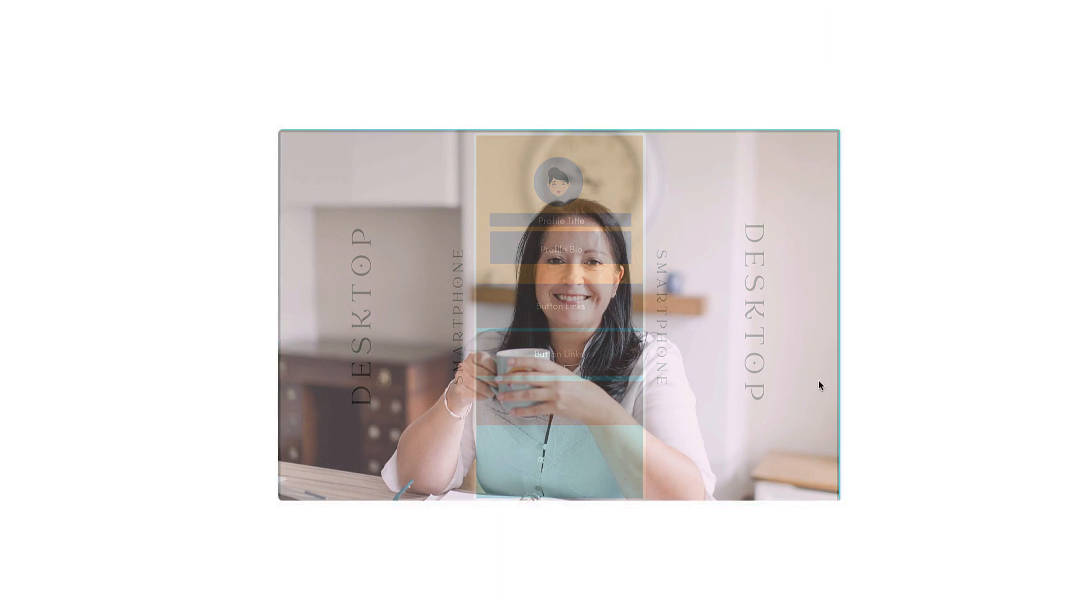
pyautogui.moveTo(315, 388)
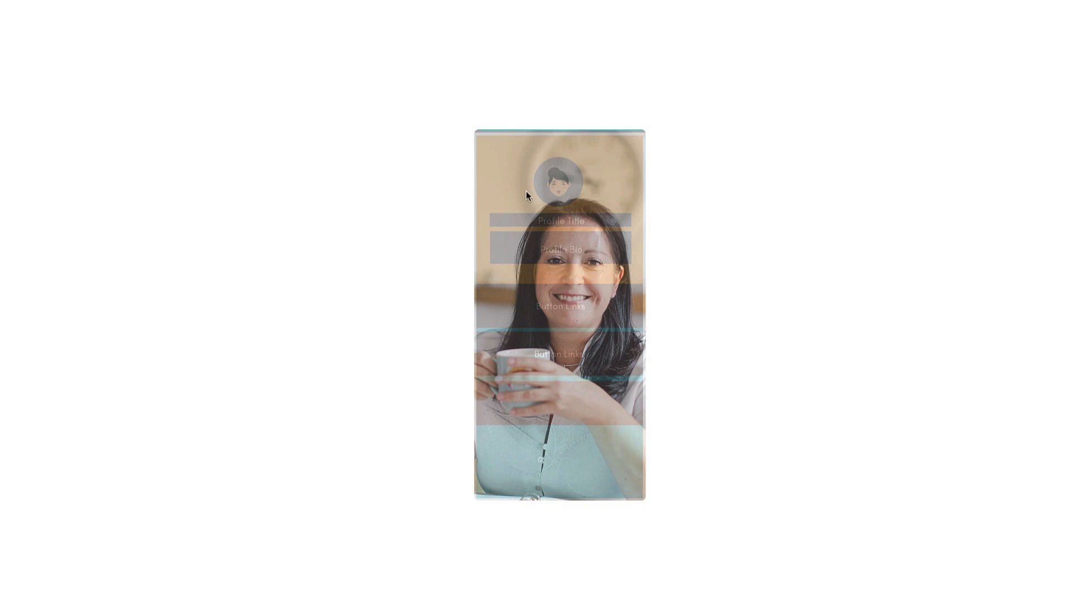
pyautogui.moveTo(591, 269)
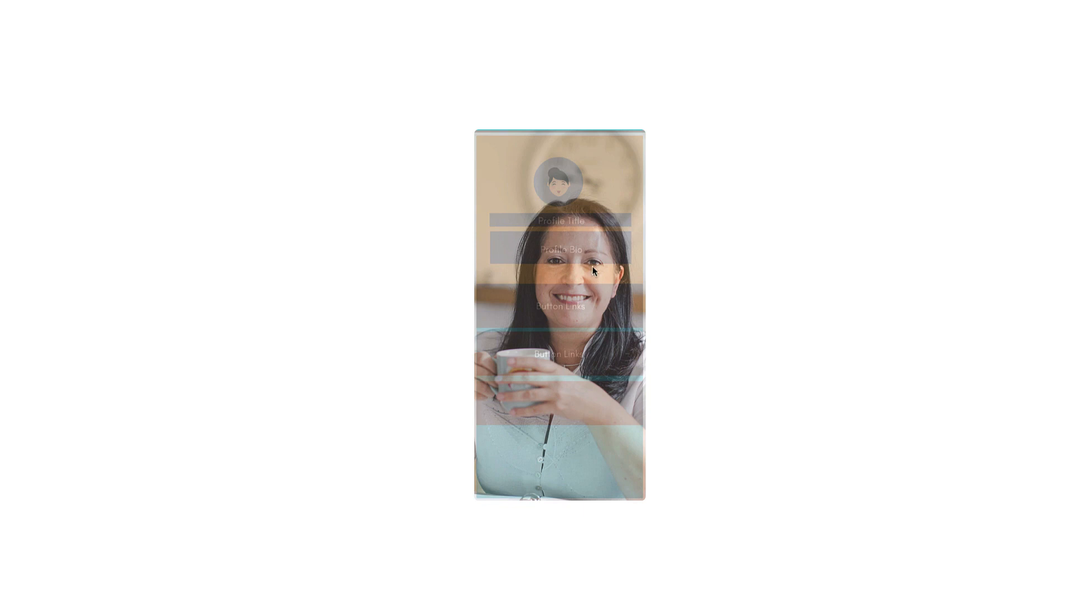
pyautogui.moveTo(504, 443)
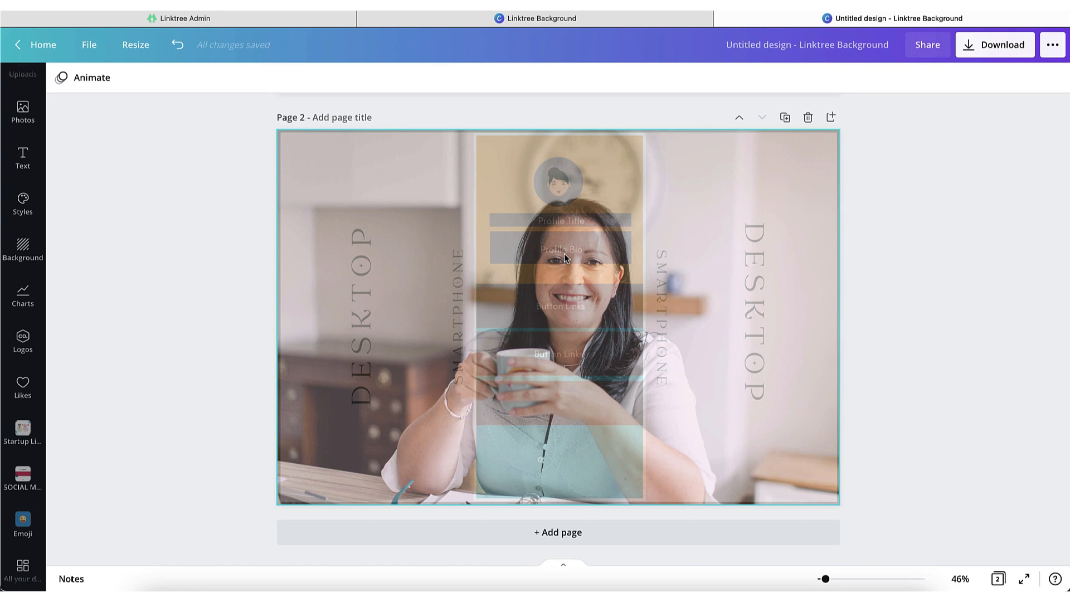
pyautogui.moveTo(736, 192)
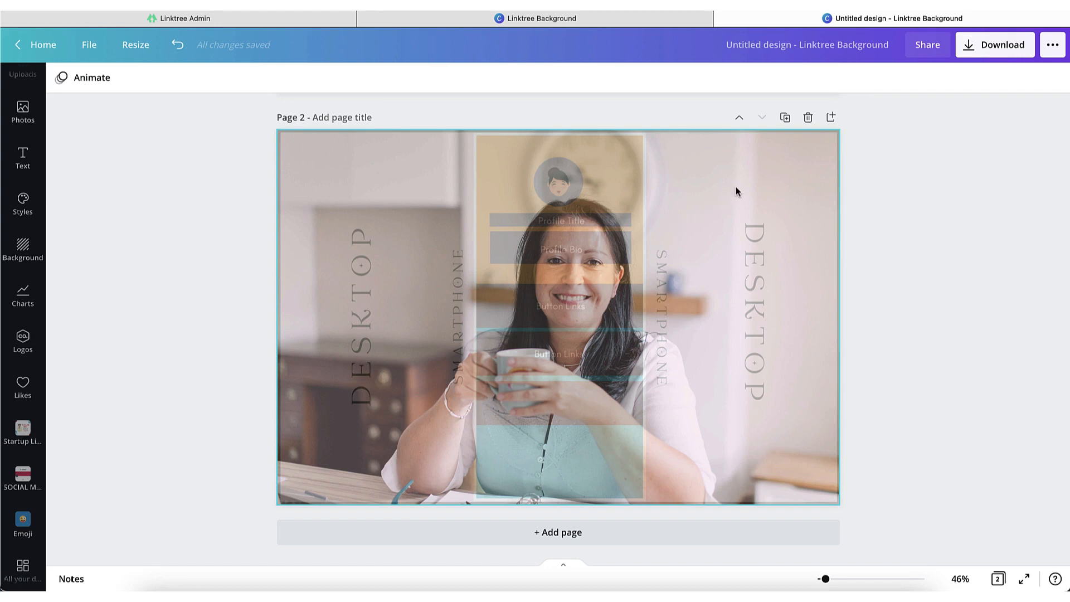
# Select the transparent guide layout on page 2 for deletion.
pyautogui.click(557, 317)
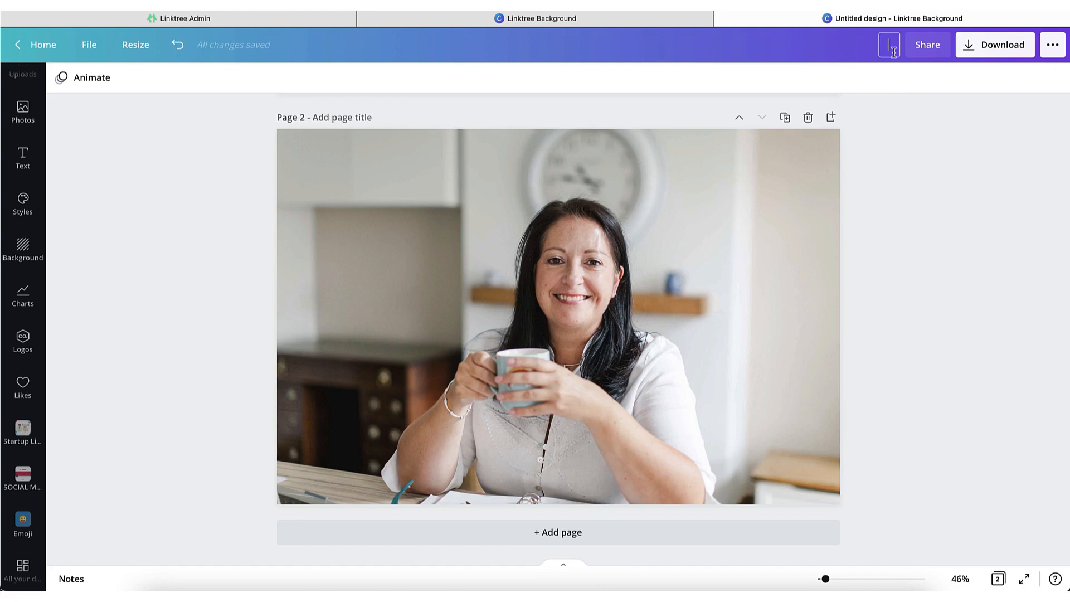
# Rename the Canva design 'LinkTree Background' and switch to the Linktree admin page.
pyautogui.write('LinkTree Background')
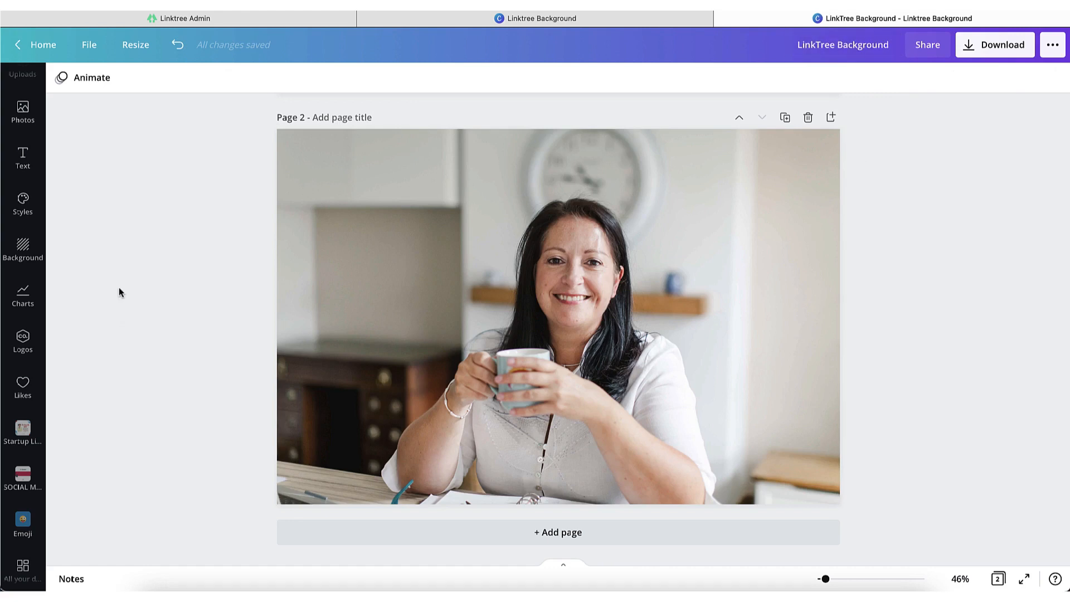
pyautogui.click(181, 18)
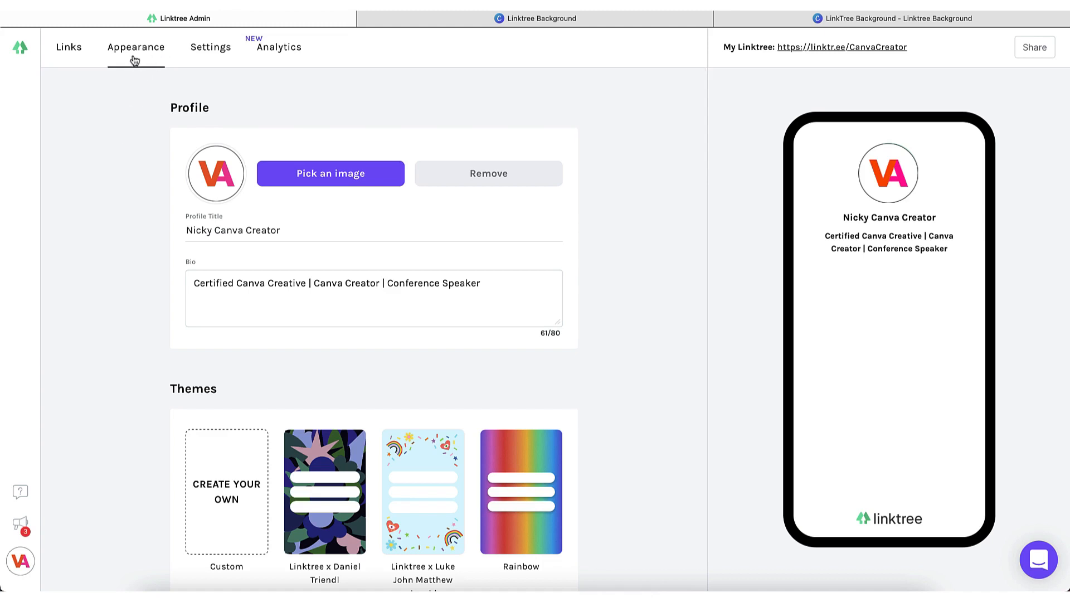
# Scroll the Appearance settings down to the Custom appearance Background options.
pyautogui.scroll(-3)
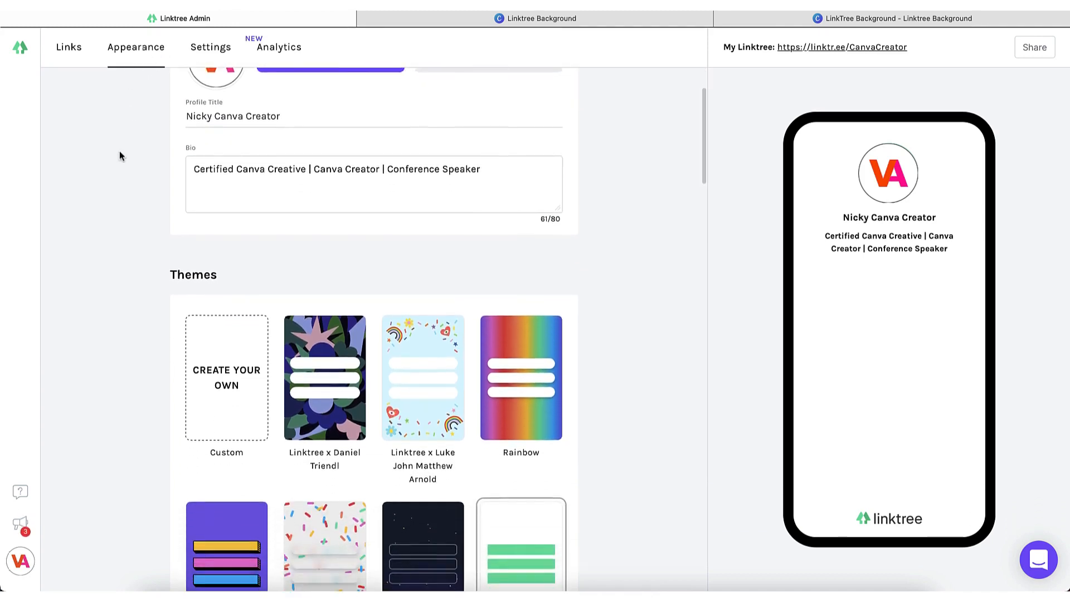
pyautogui.scroll(-3)
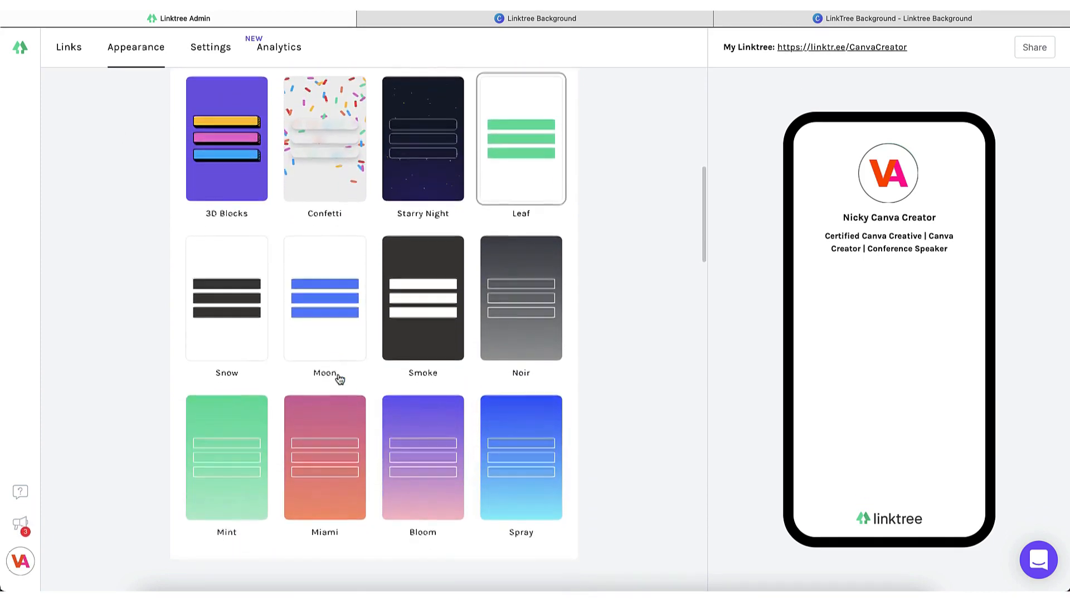
pyautogui.scroll(-3)
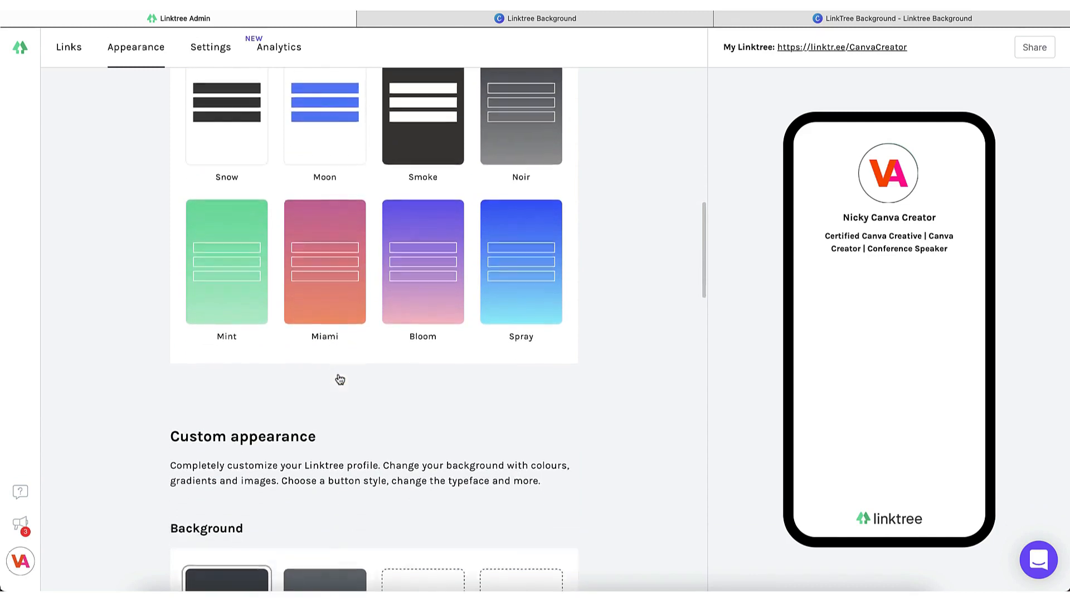
pyautogui.scroll(-3)
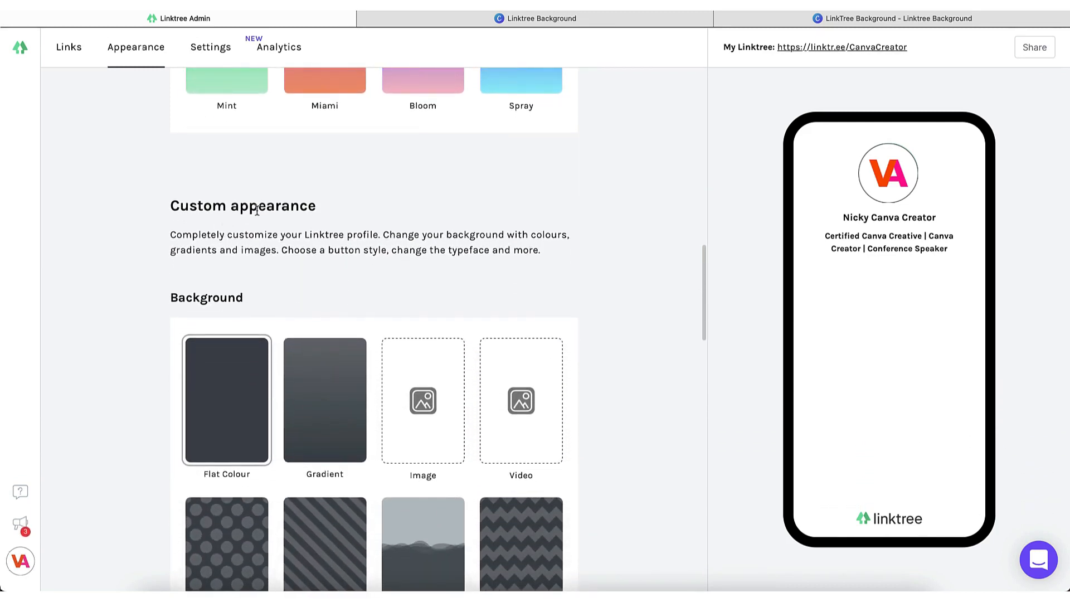
pyautogui.scroll(-3)
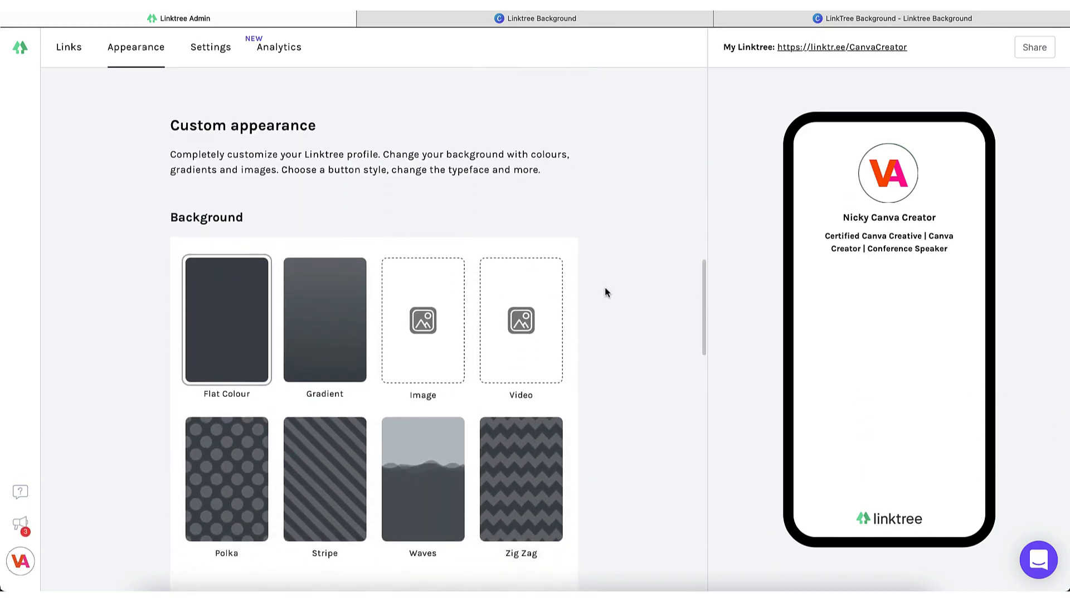
pyautogui.scroll(-3)
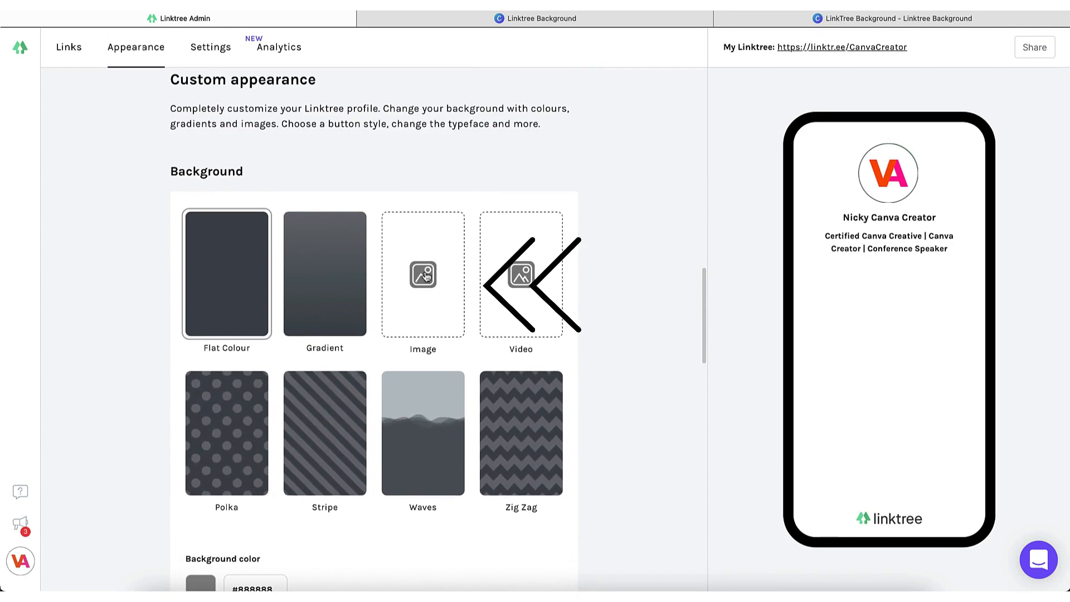
# Choose an Image background and start designing it with Canva inside Linktree.
pyautogui.click(423, 274)
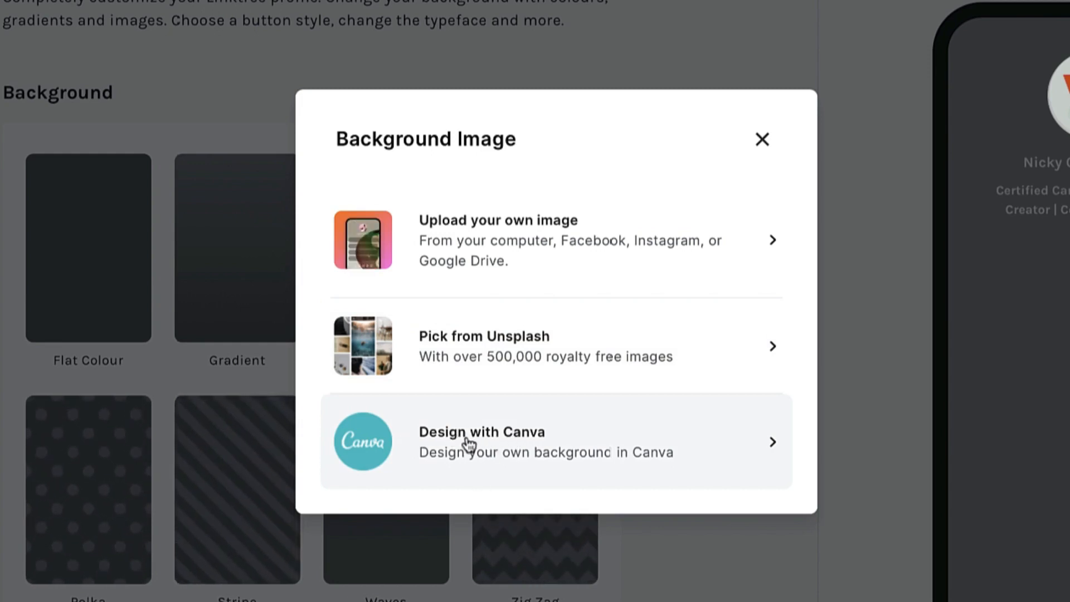
pyautogui.click(481, 440)
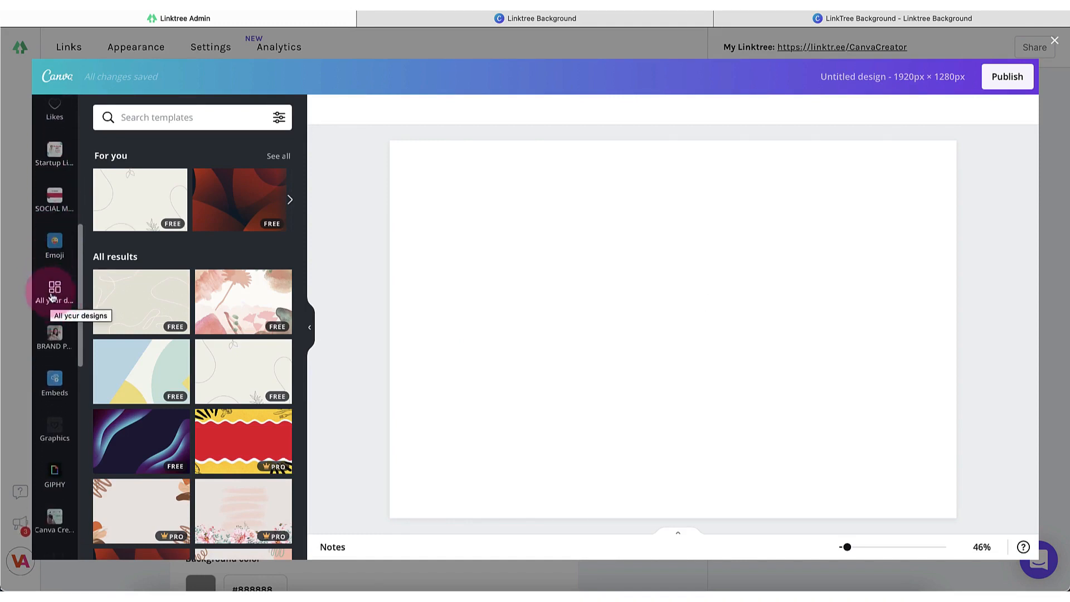
# Add the brand photo from the LinkTree Background design and publish it to Linktree.
pyautogui.click(53, 287)
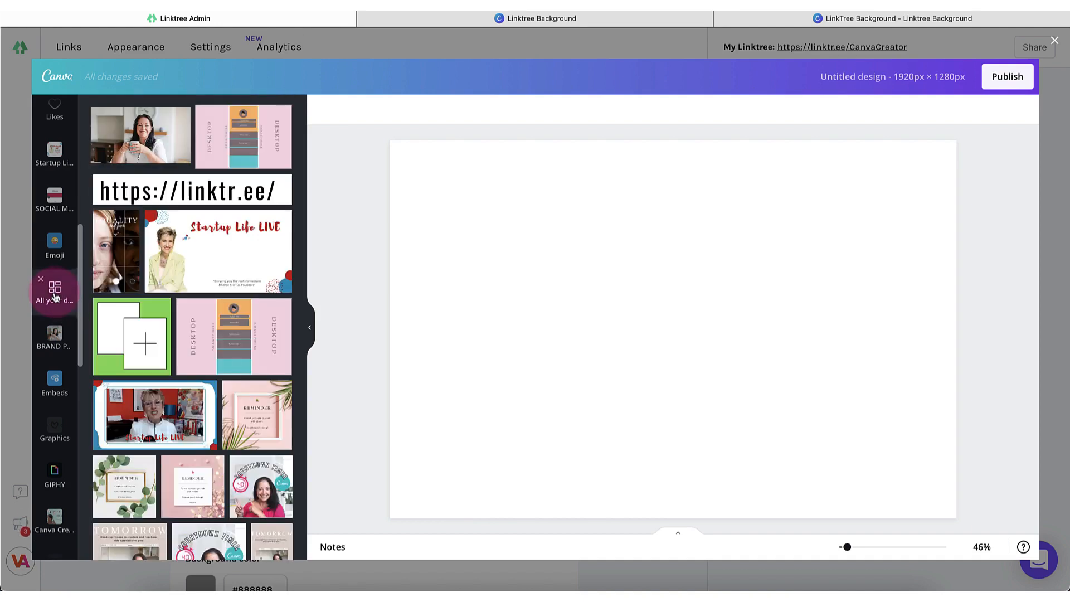
pyautogui.click(141, 135)
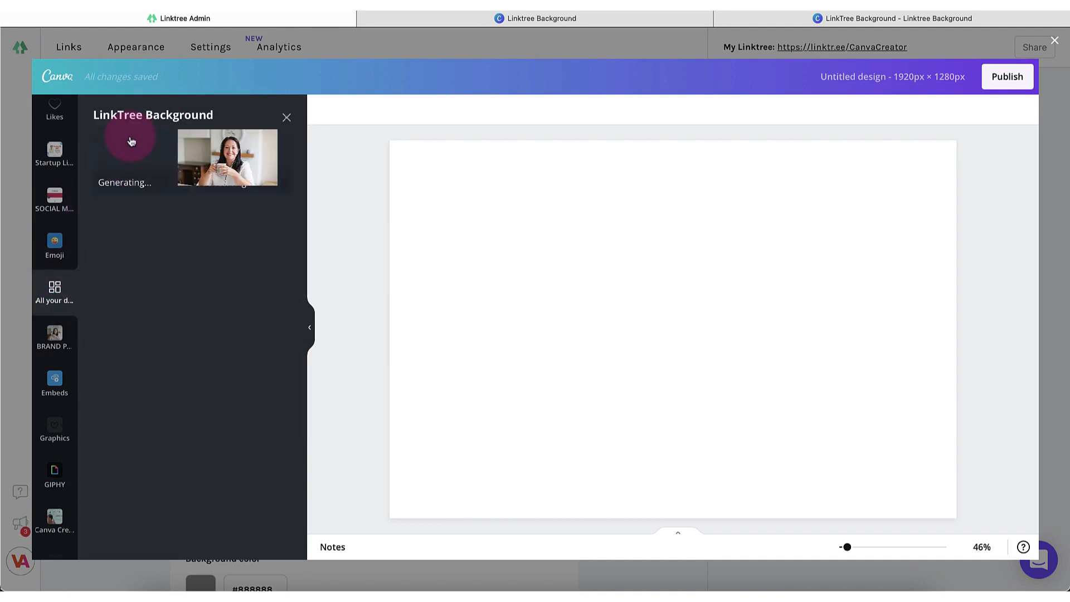
pyautogui.click(129, 141)
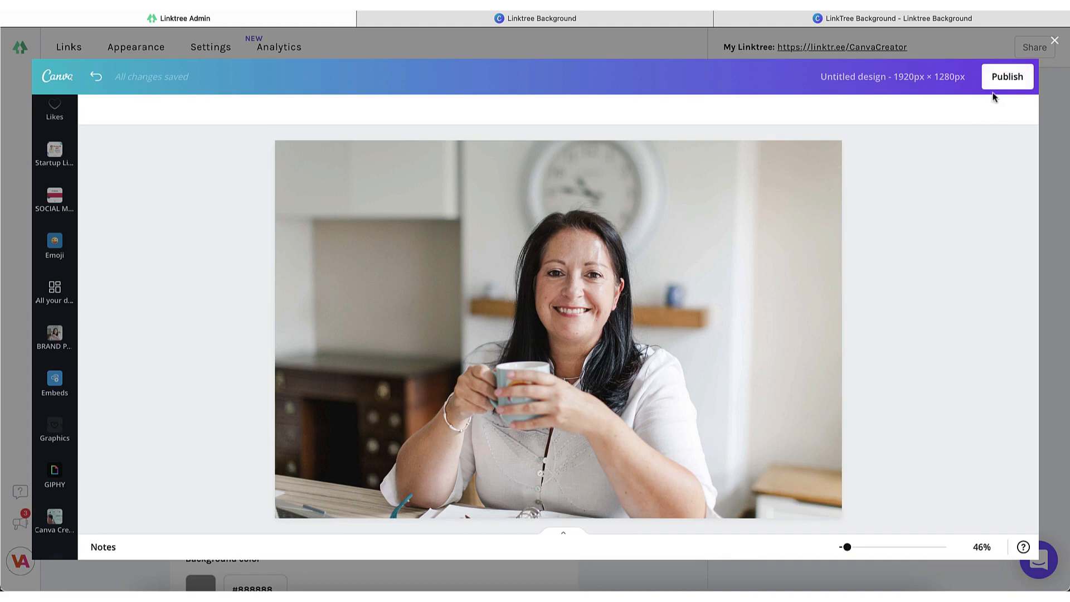
pyautogui.click(1005, 77)
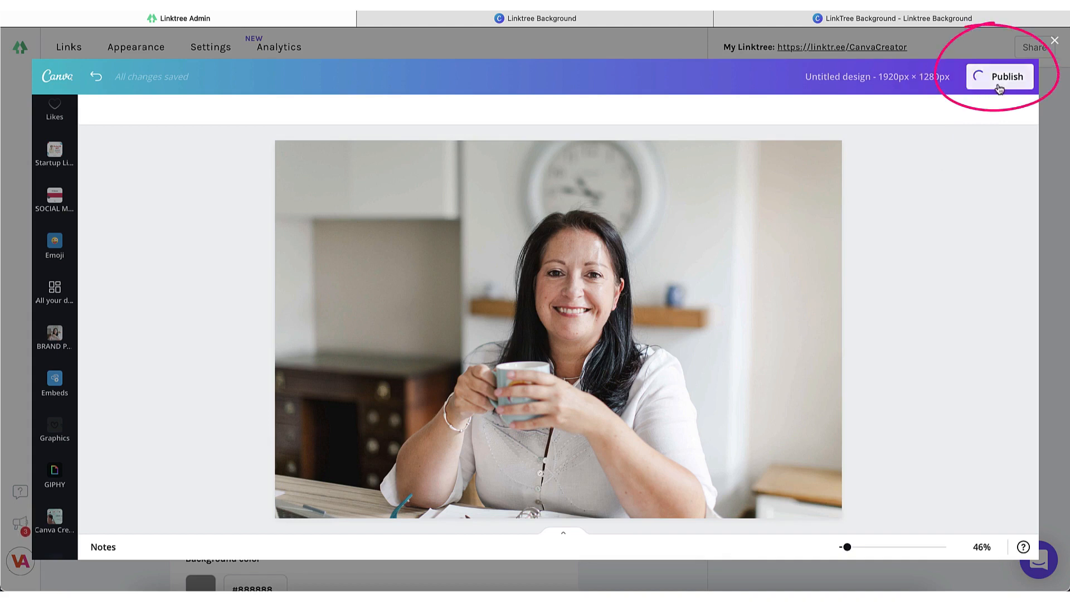
pyautogui.click(1005, 77)
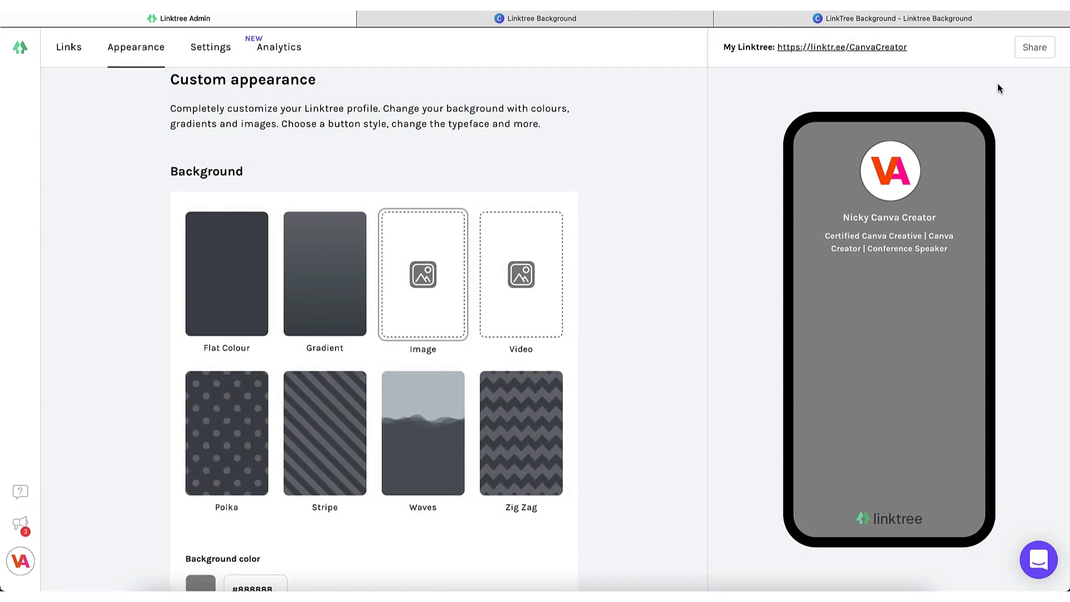
# Apply the published Canva photo as the profile background image and review the options below.
pyautogui.click(422, 274)
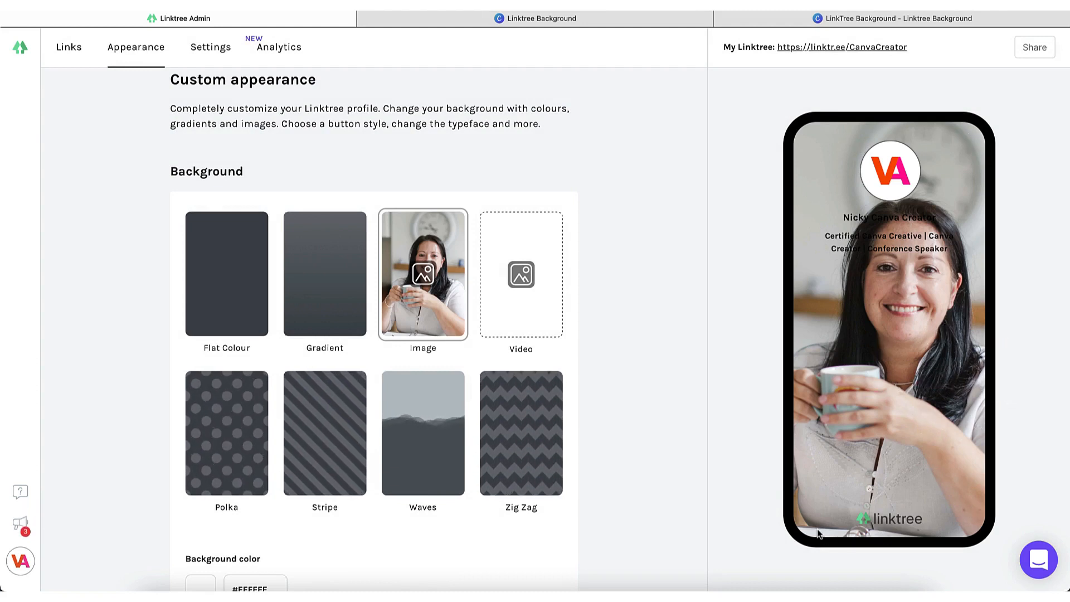
pyautogui.moveTo(877, 136)
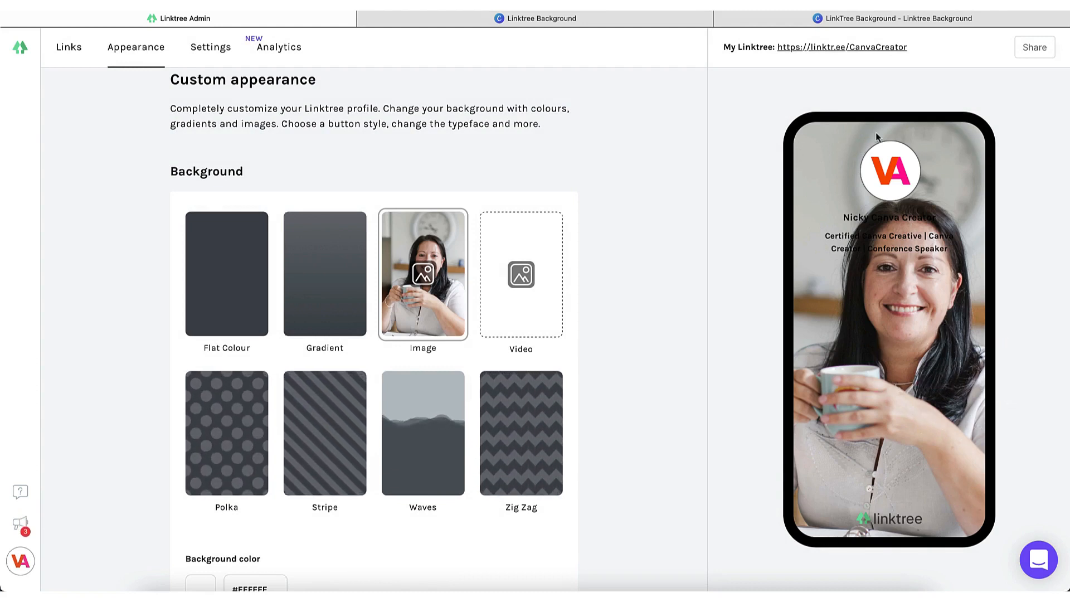
pyautogui.scroll(-3)
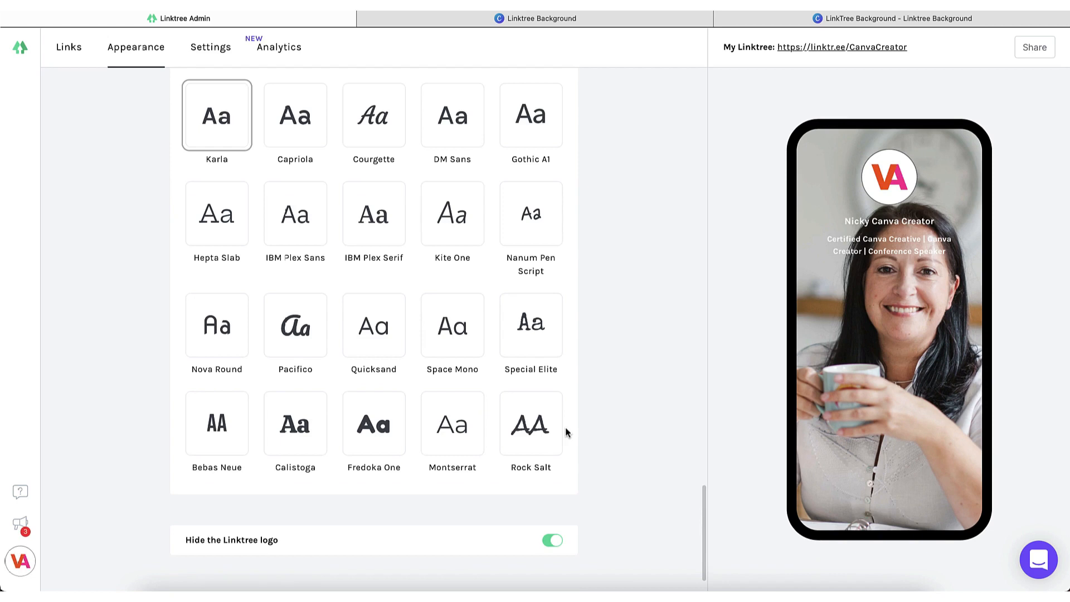
pyautogui.moveTo(606, 147)
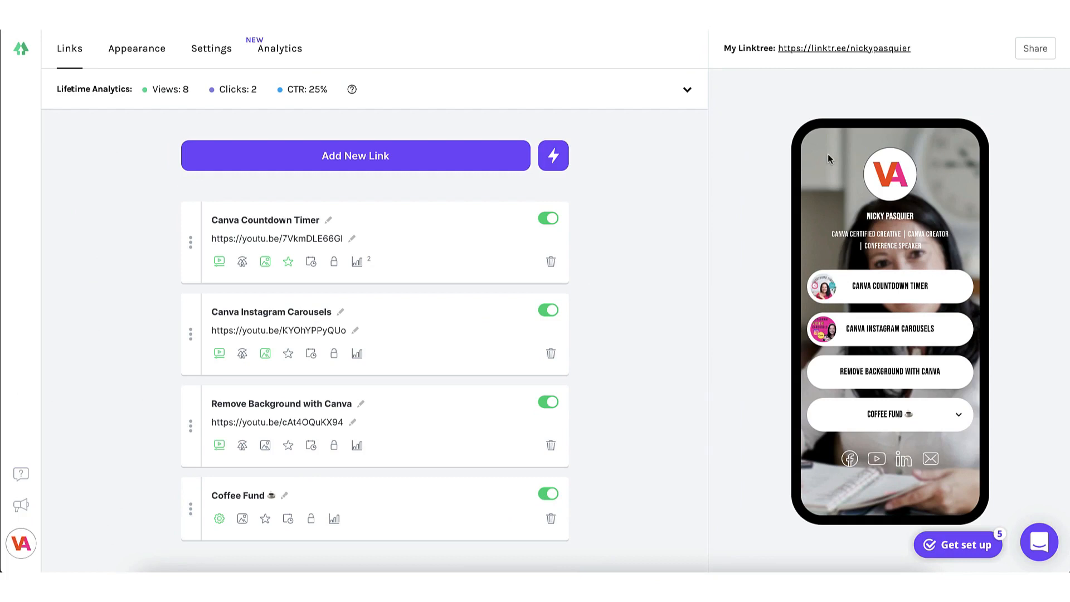
pyautogui.moveTo(962, 148)
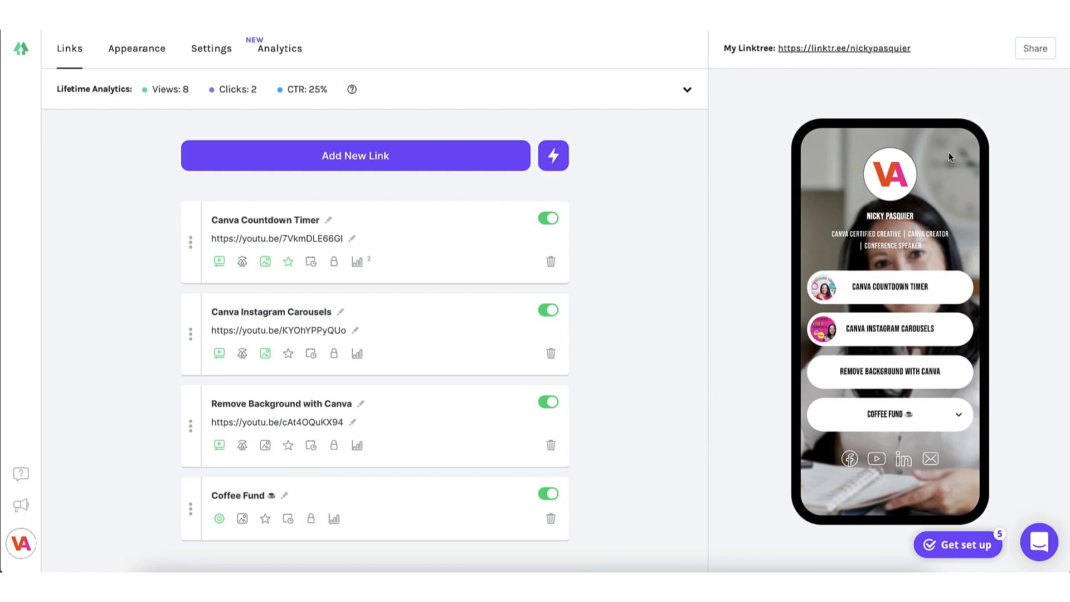
pyautogui.moveTo(884, 190)
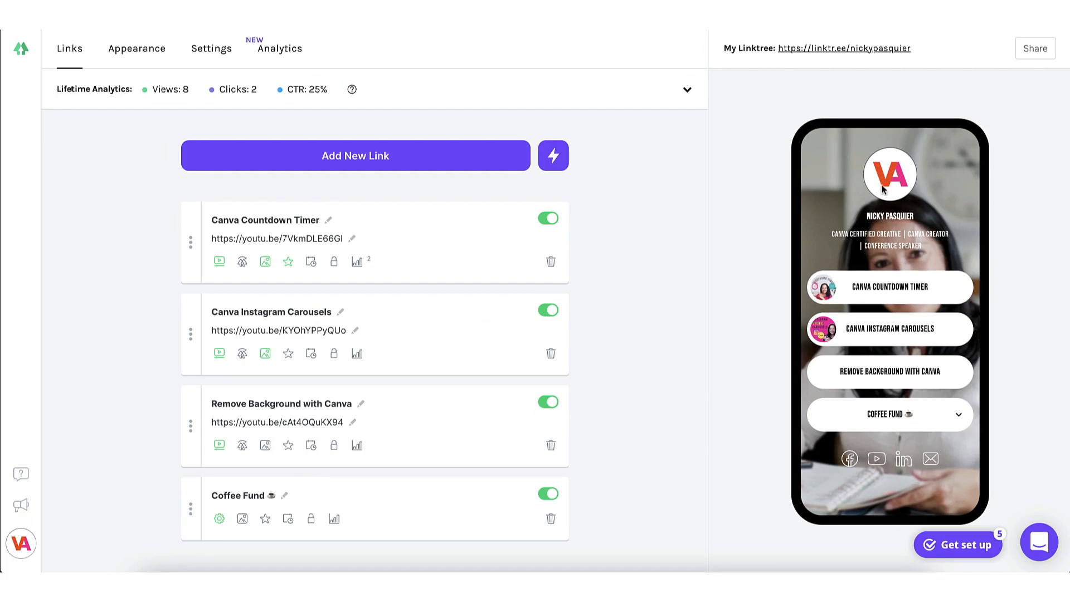
pyautogui.moveTo(914, 220)
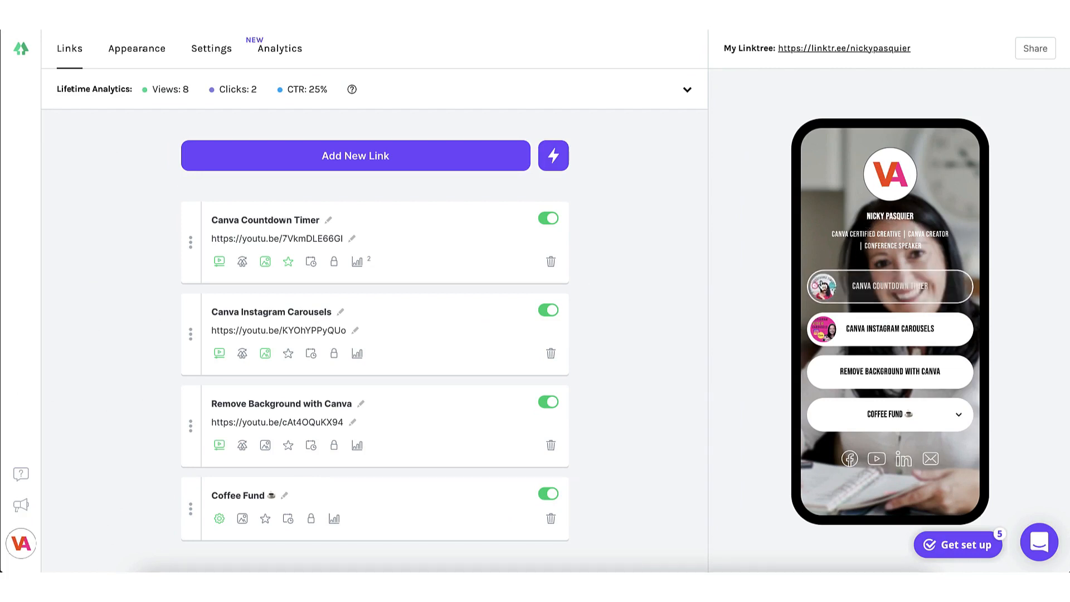
pyautogui.moveTo(889, 372)
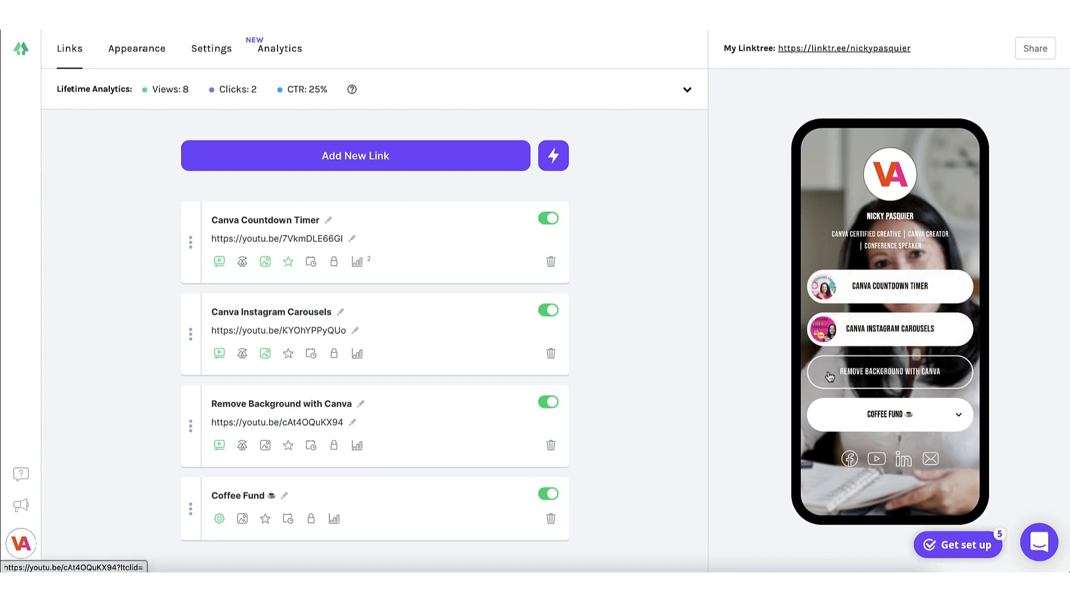
# Copy the My Linktree profile URL via Copy Link Address.
pyautogui.scroll(-3)
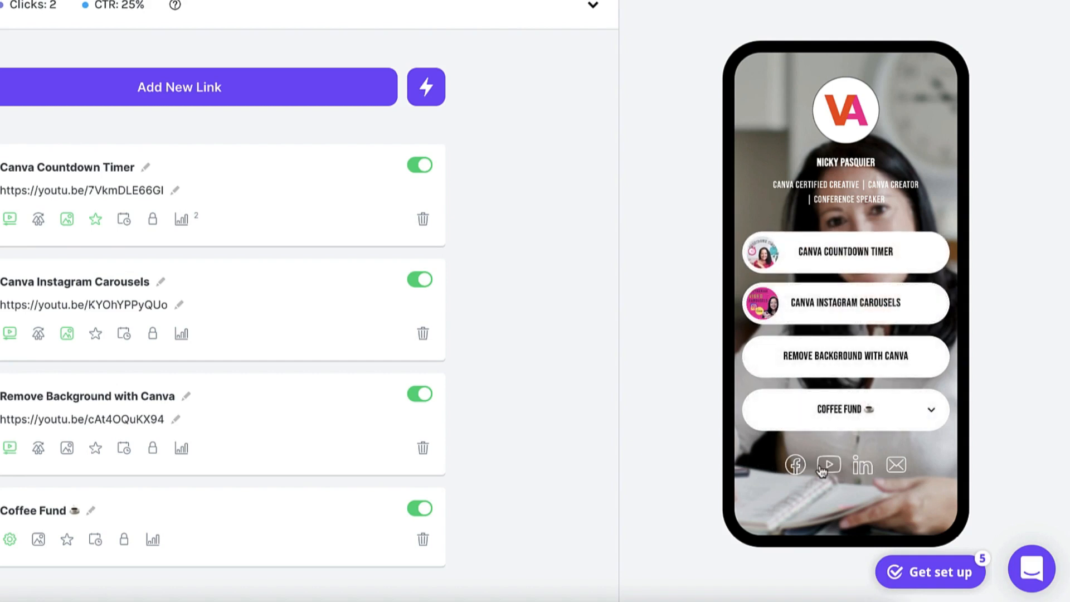
pyautogui.moveTo(895, 470)
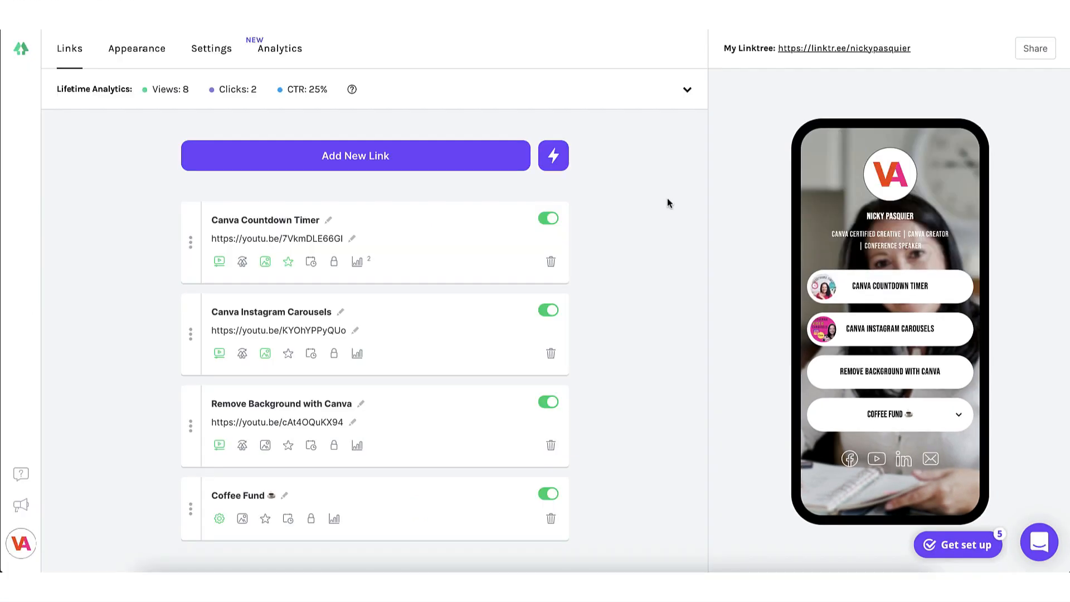
pyautogui.moveTo(742, 92)
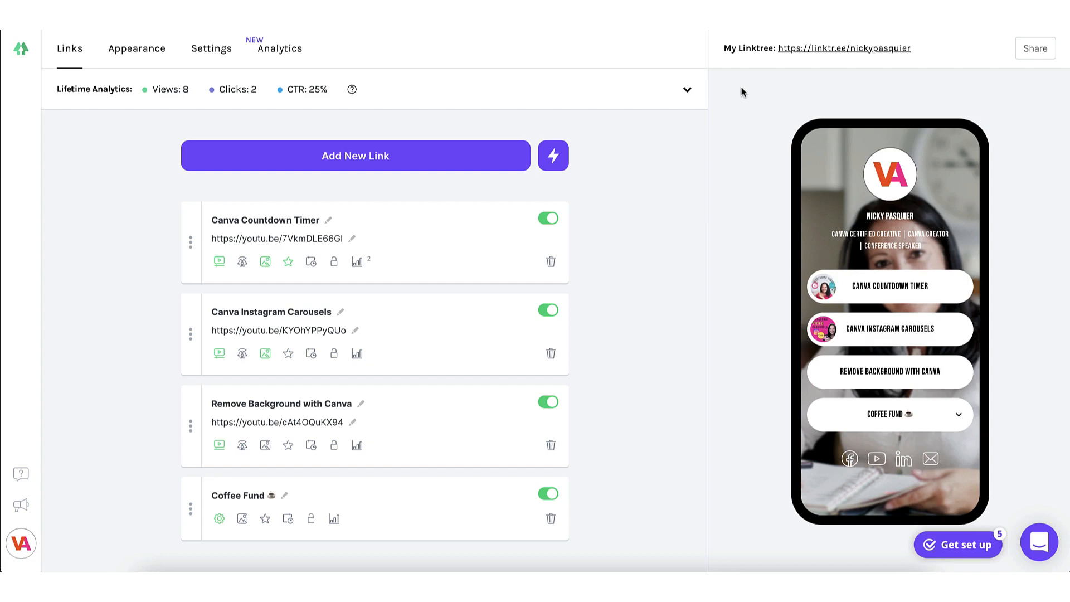
pyautogui.moveTo(844, 48)
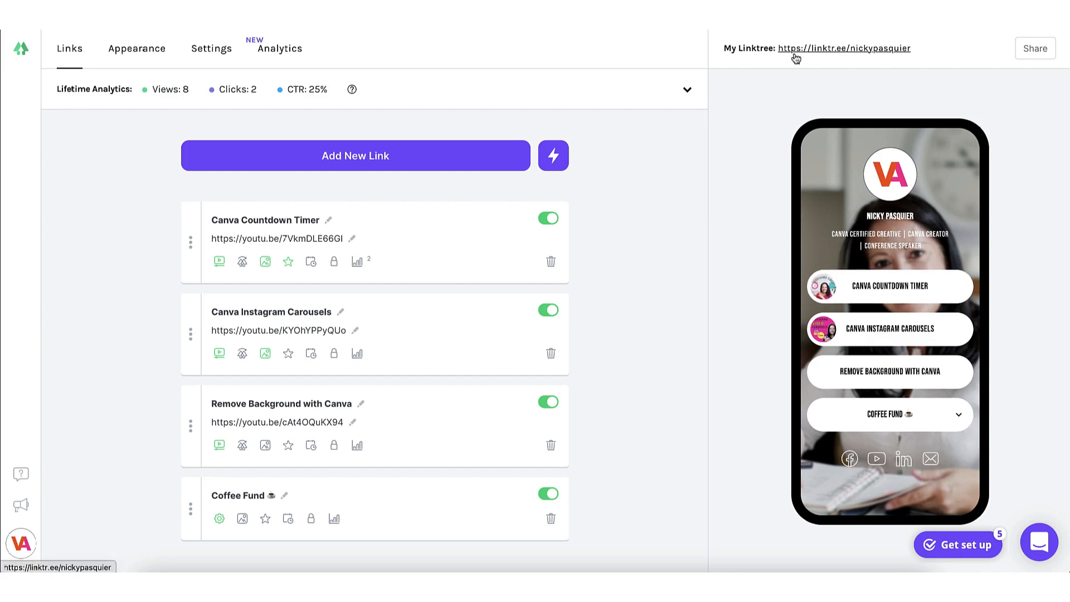
pyautogui.rightClick(843, 48)
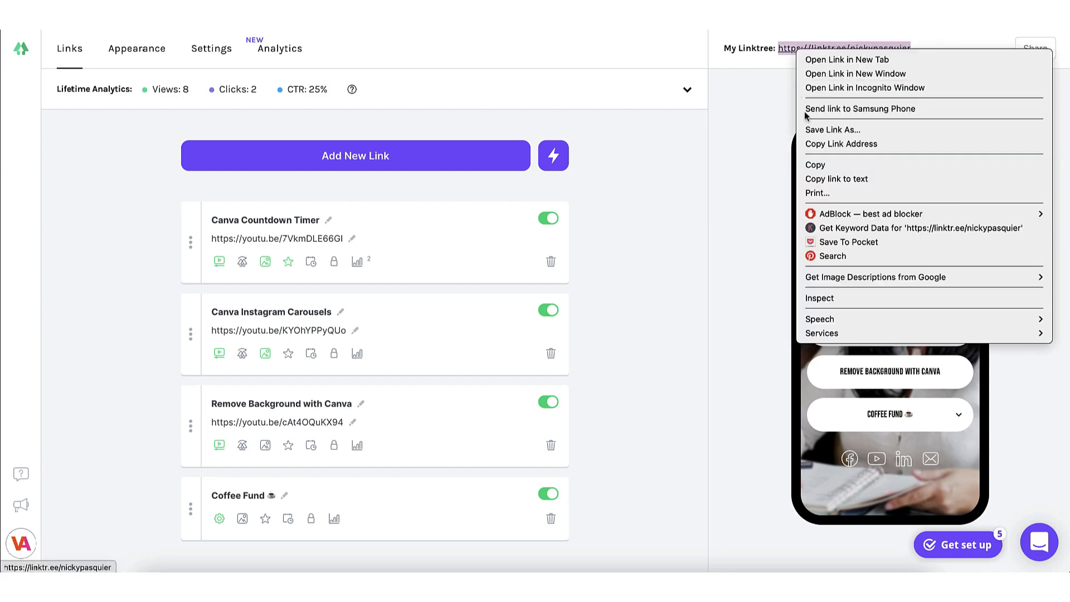
pyautogui.click(791, 77)
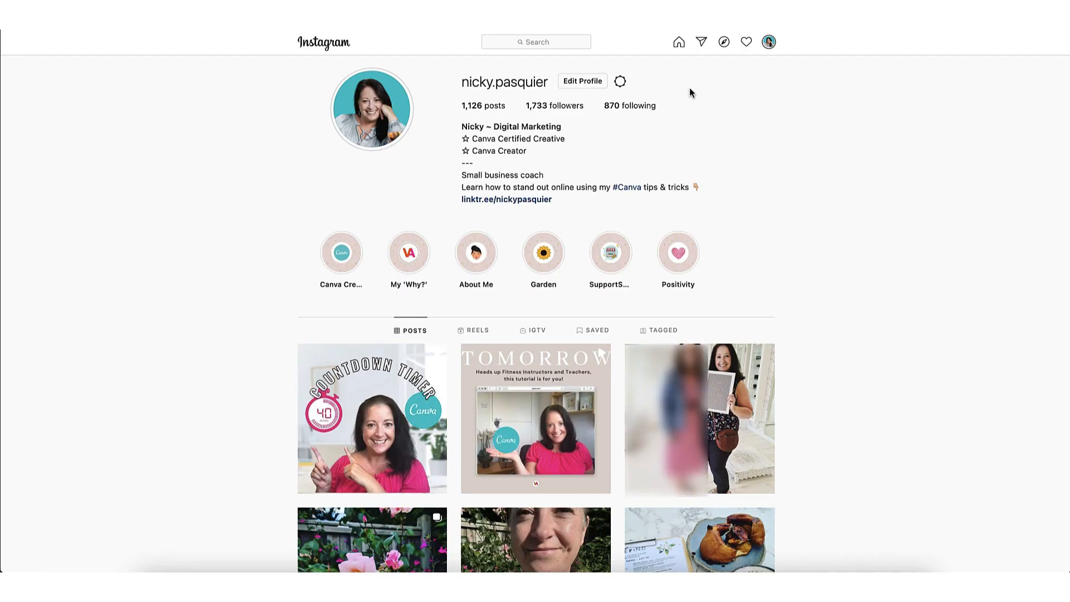
pyautogui.moveTo(582, 80)
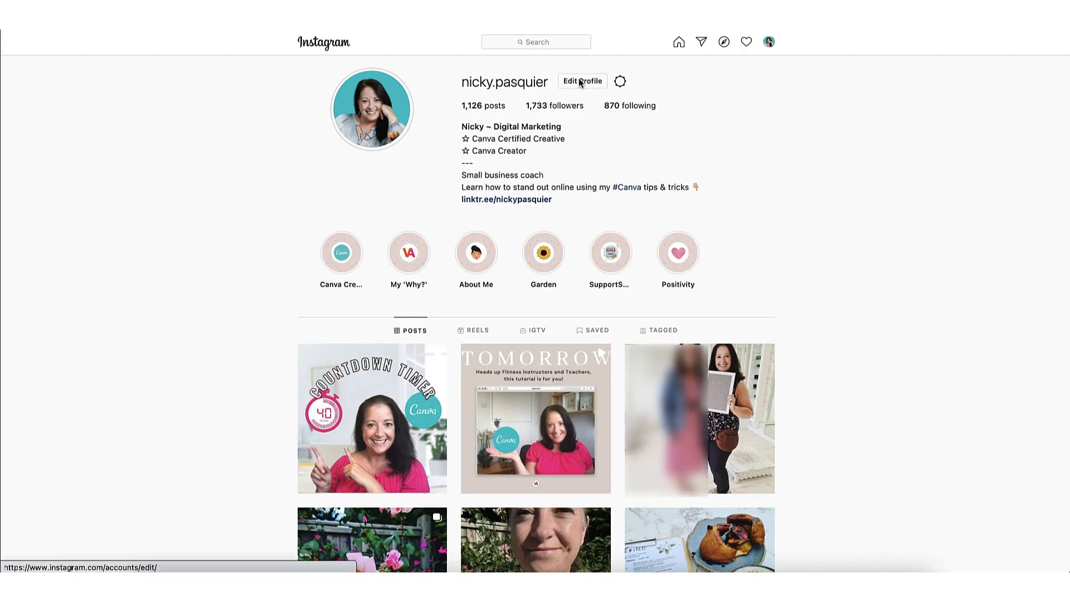
# Set the Instagram profile website to the linktr.ee/nickypasquier address and submit the changes.
pyautogui.click(581, 81)
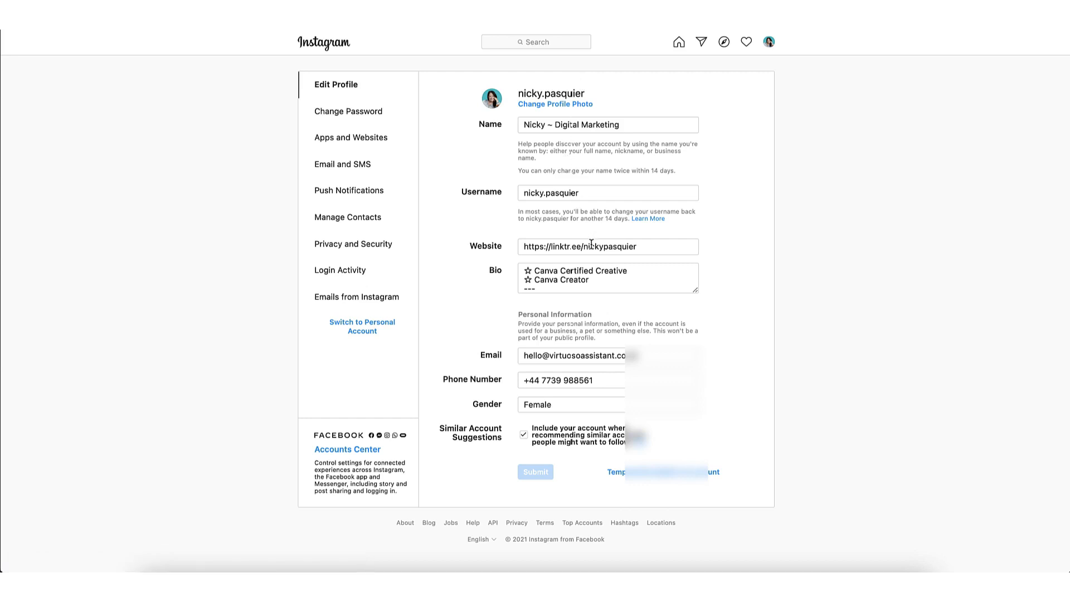
pyautogui.tripleClick(606, 246)
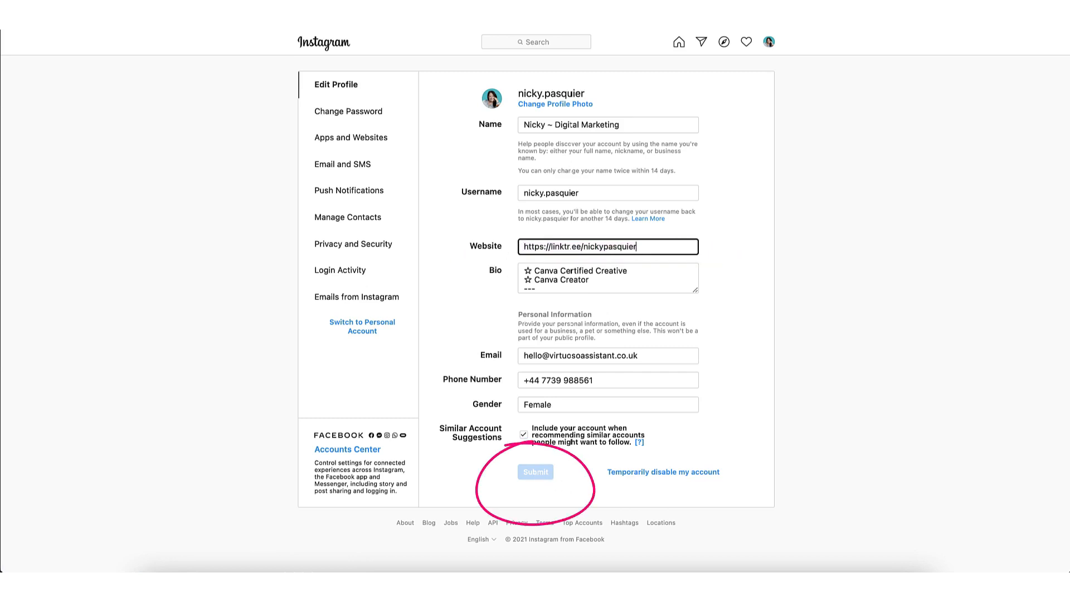
pyautogui.click(536, 471)
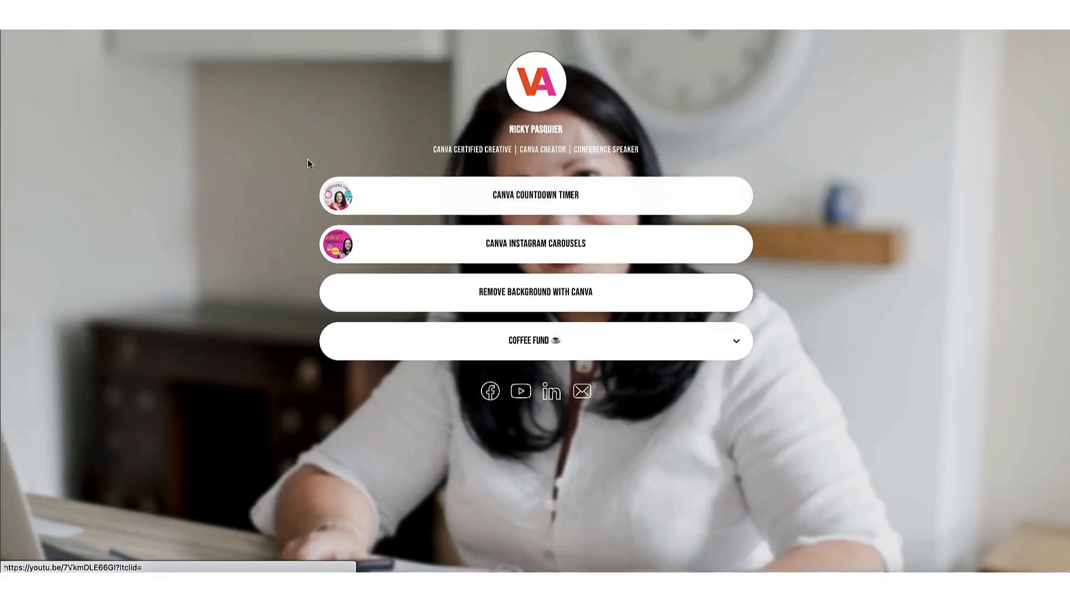
pyautogui.moveTo(484, 199)
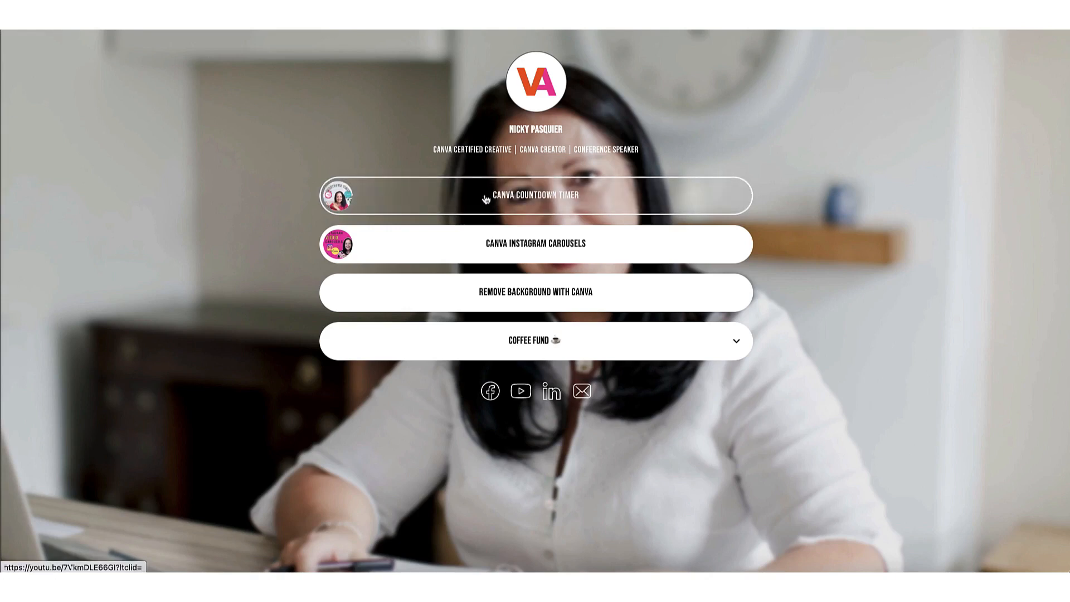